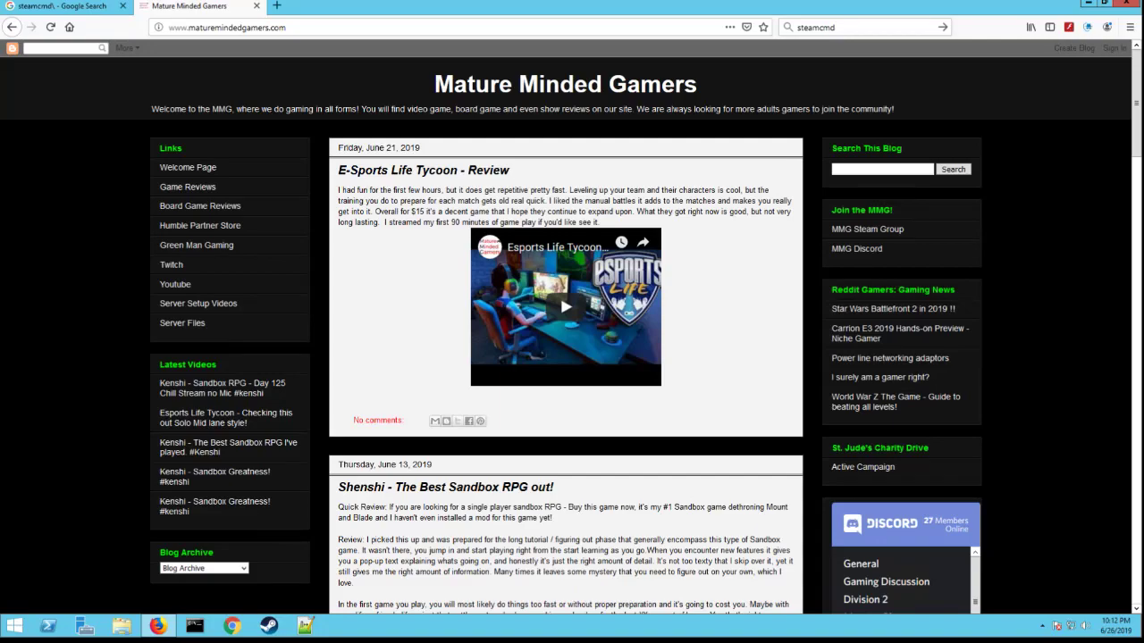
- Minimize Firefox to reveal the Windows Server 2012 R2 desktop
left_click(565, 305)
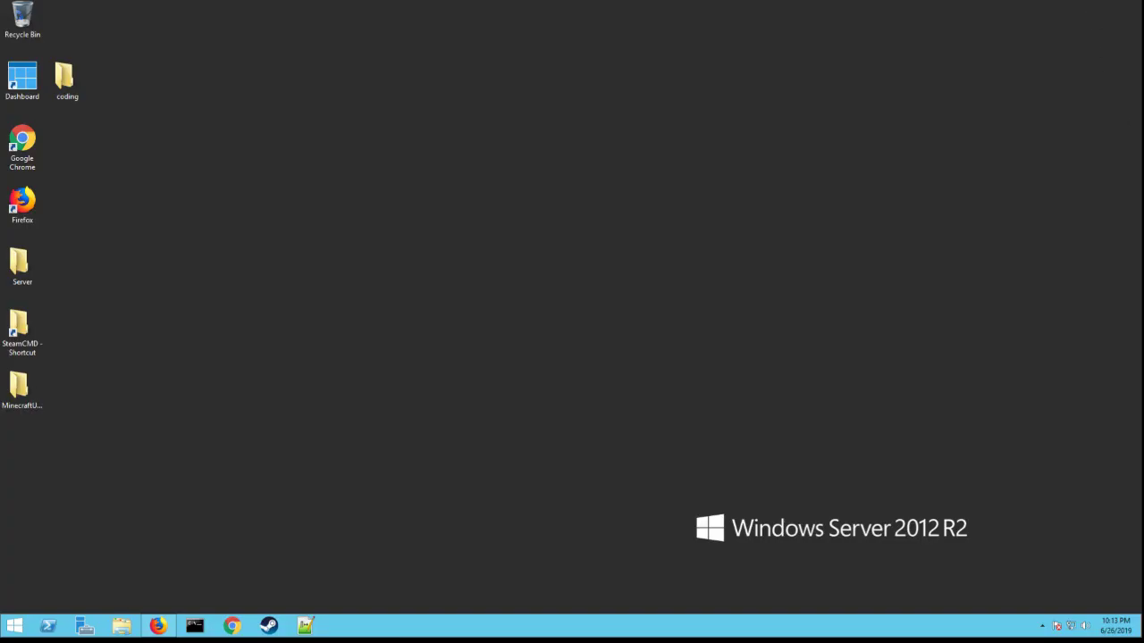
mouse_move(971, 316)
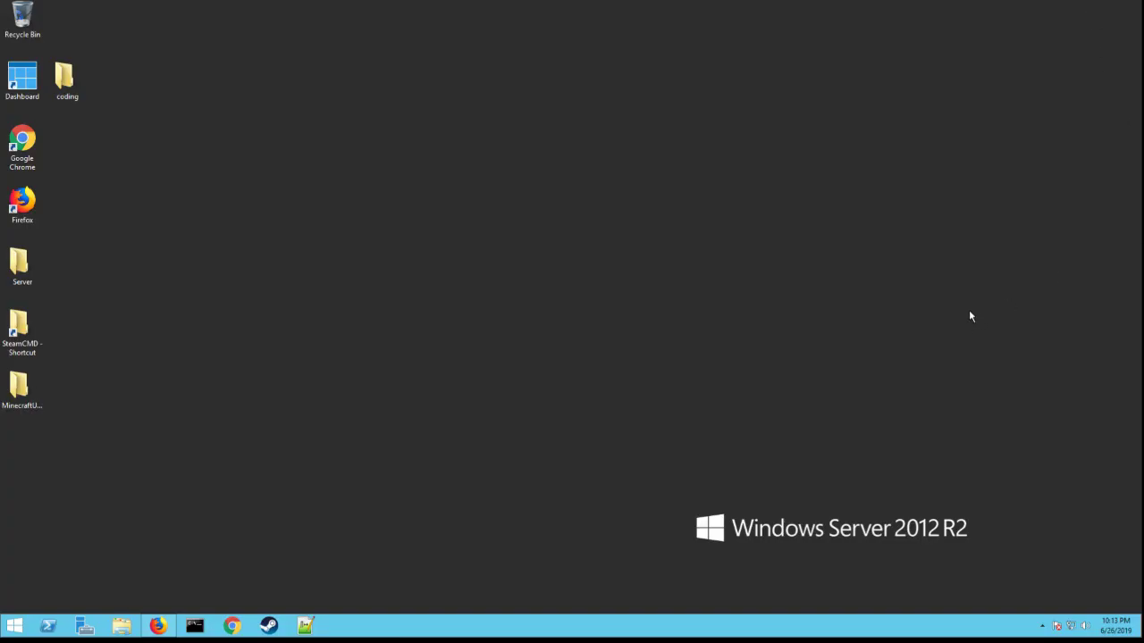
mouse_move(746, 310)
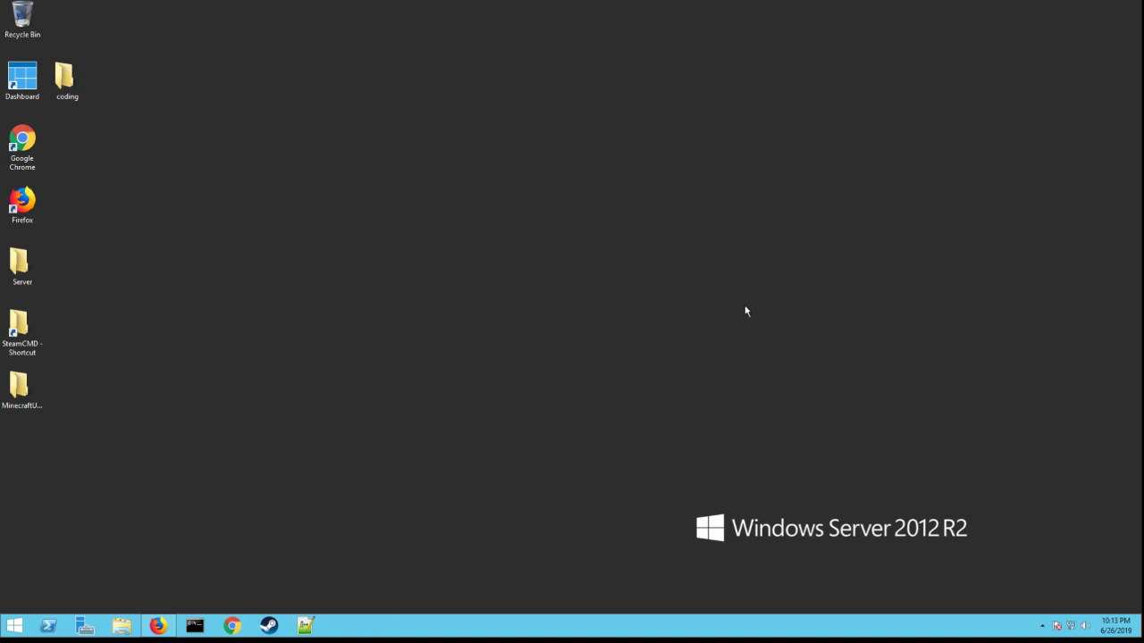
mouse_move(662, 422)
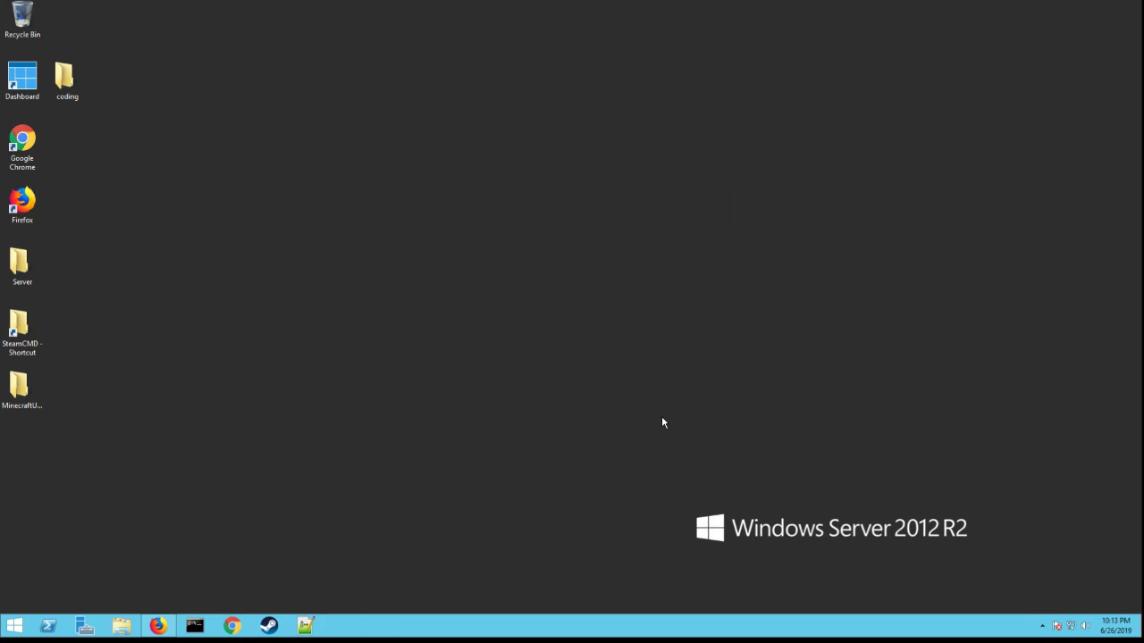
mouse_move(508, 388)
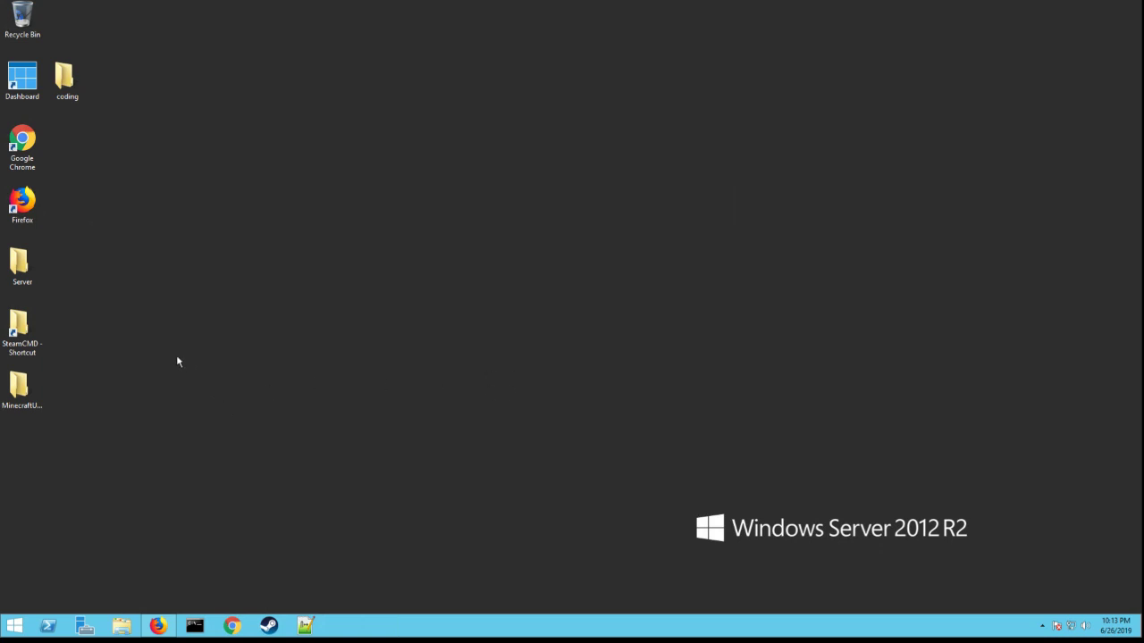
mouse_move(214, 358)
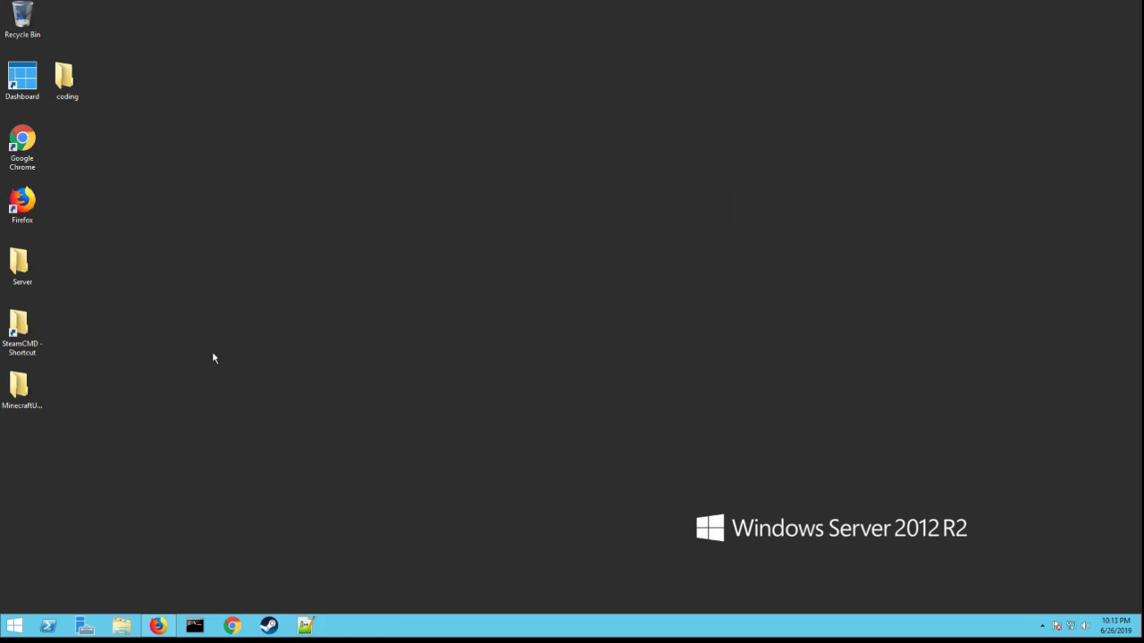
mouse_move(276, 377)
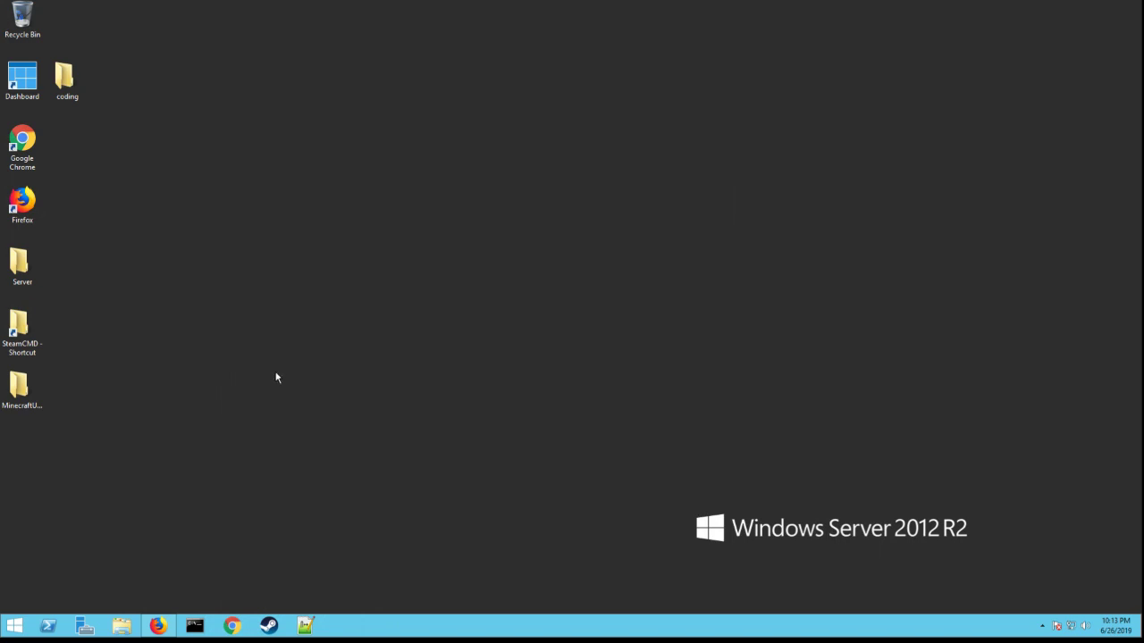
- Restore Firefox and open the Valve wiki SteamCMD page at its Windows download section
left_click(21, 330)
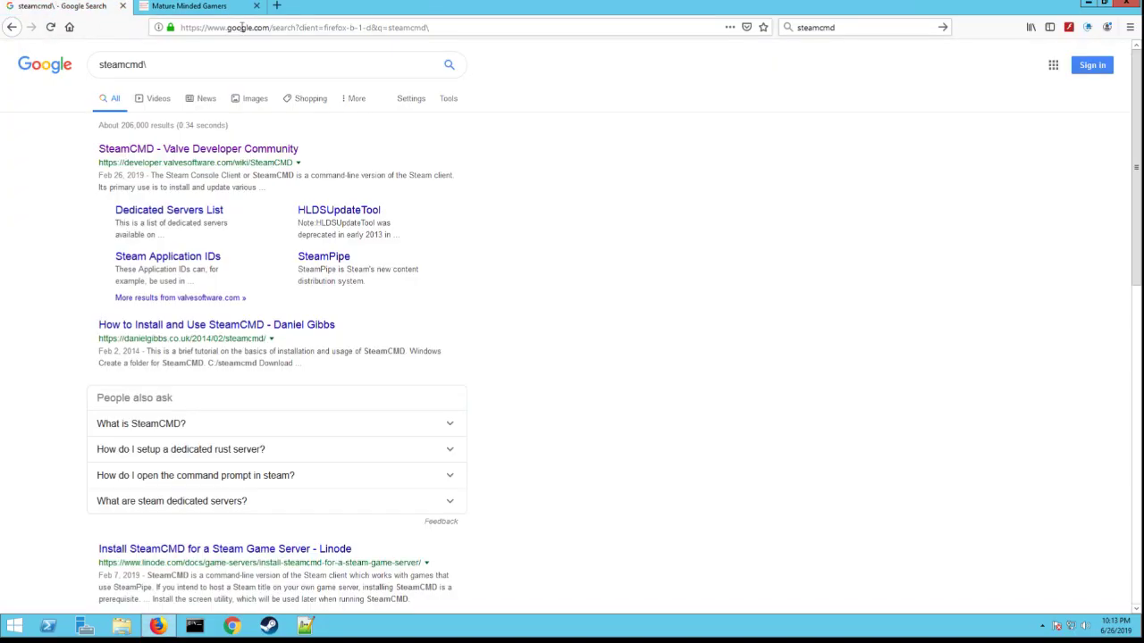
left_click(268, 65)
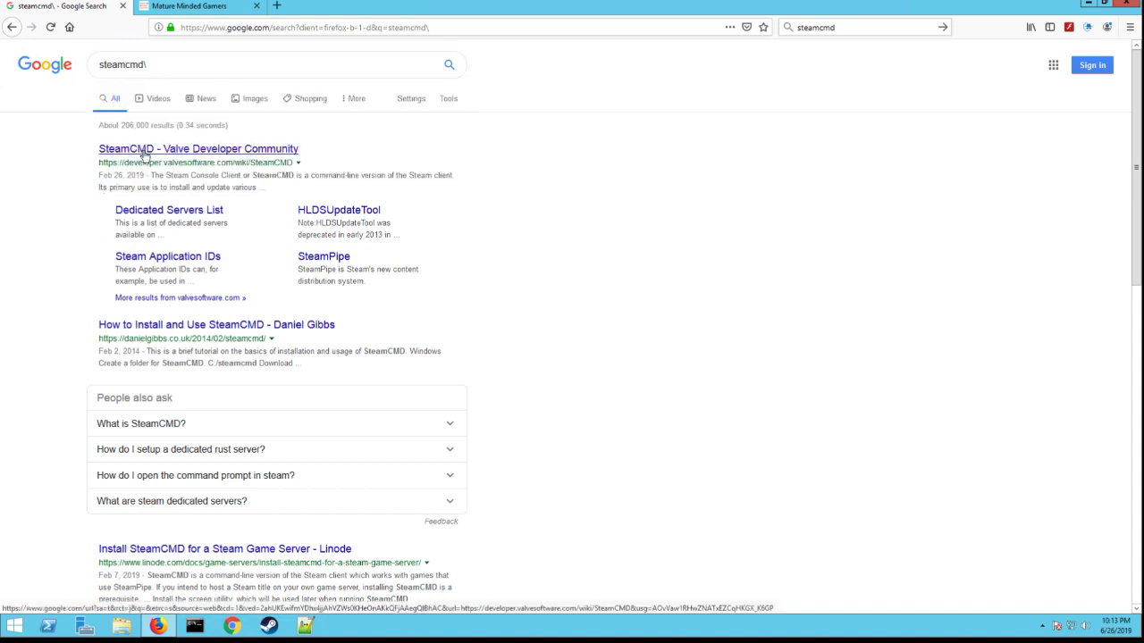
left_click(198, 149)
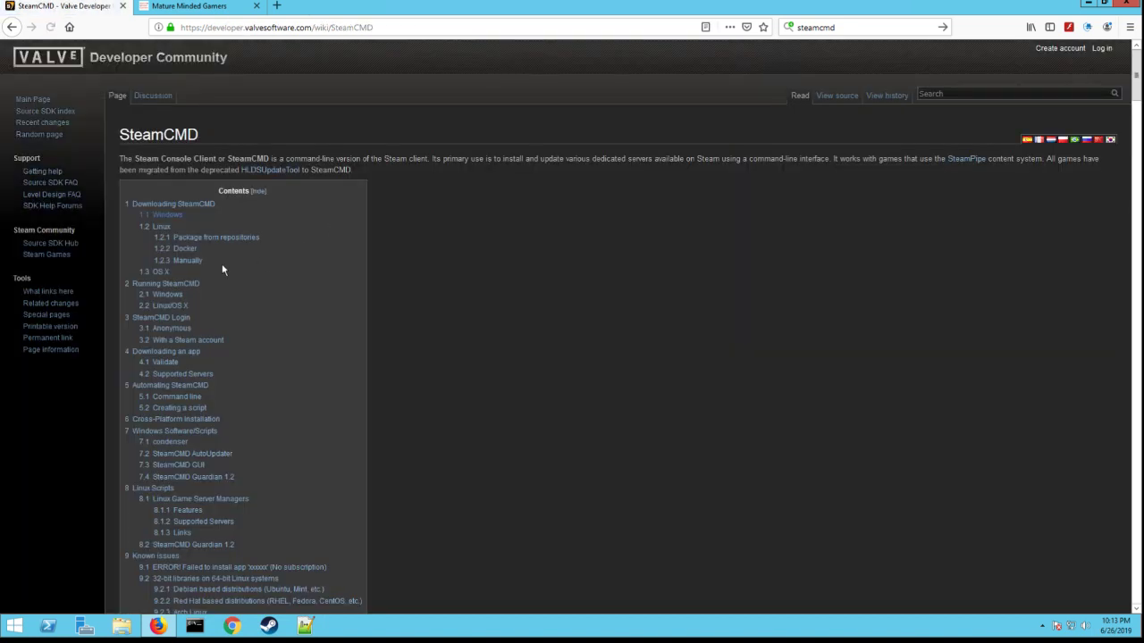
mouse_move(167, 215)
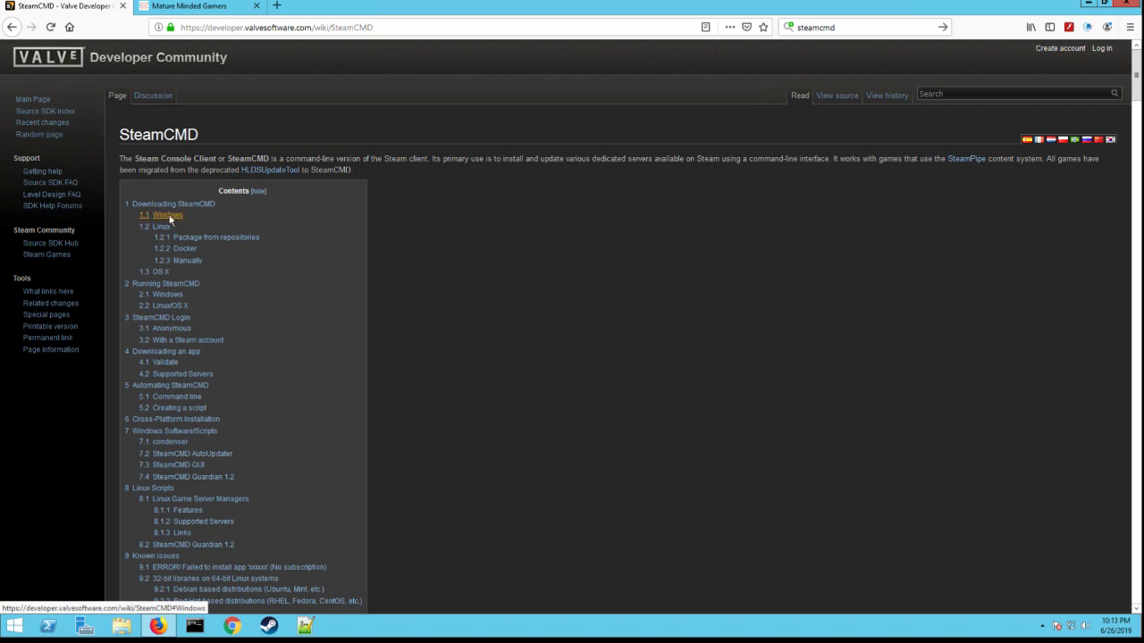
left_click(167, 214)
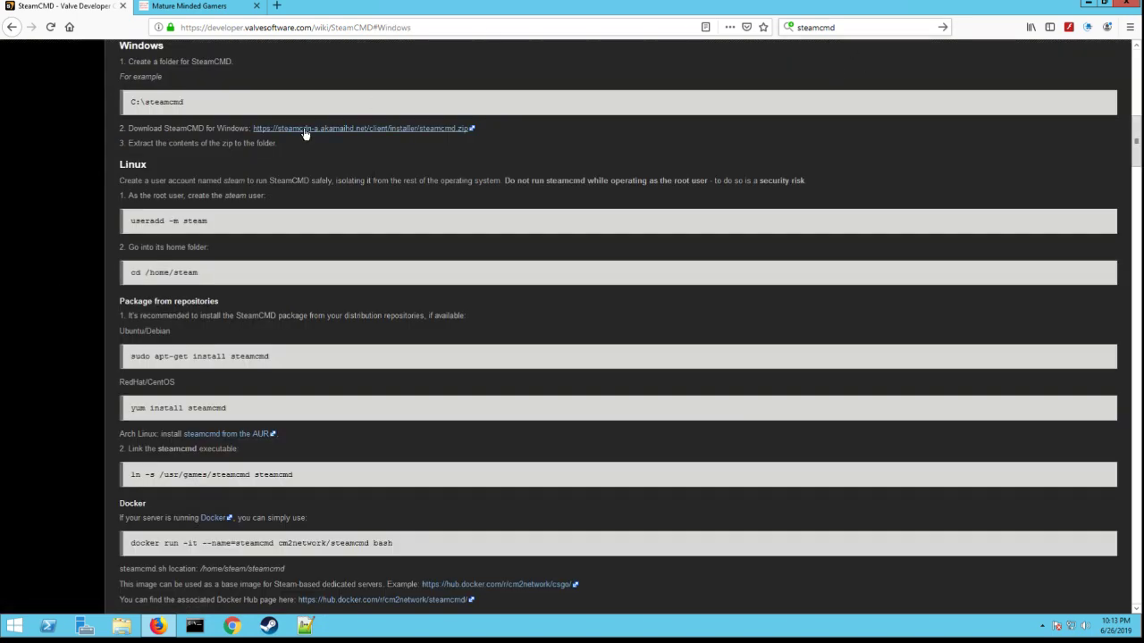
- Start the steamcmd.zip download, cancel it, and close Firefox
left_click(361, 128)
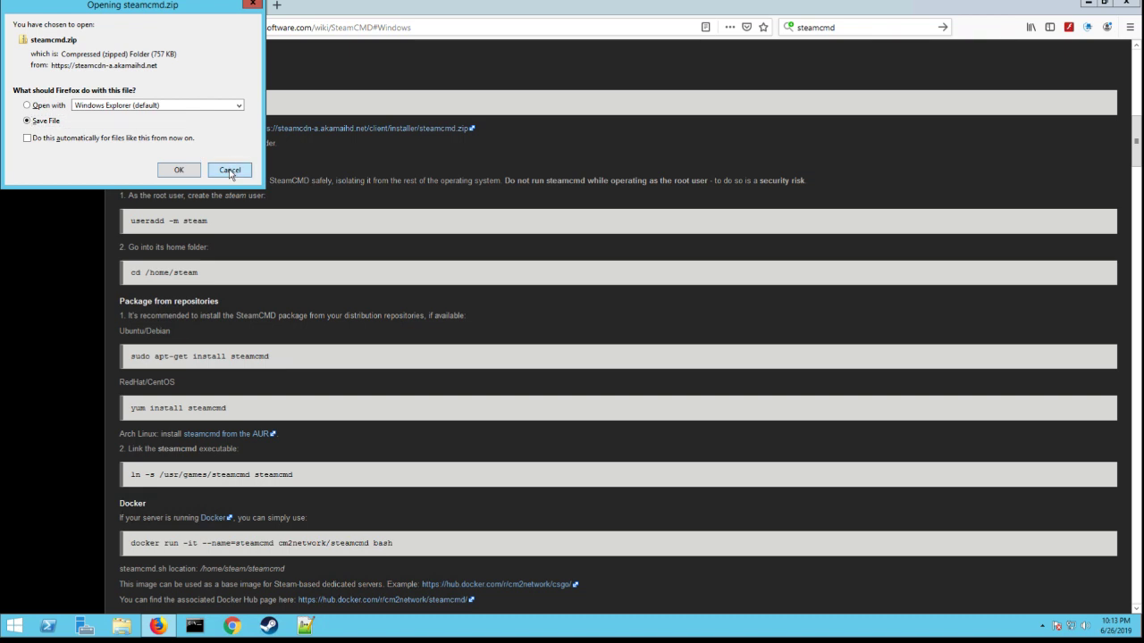
left_click(230, 169)
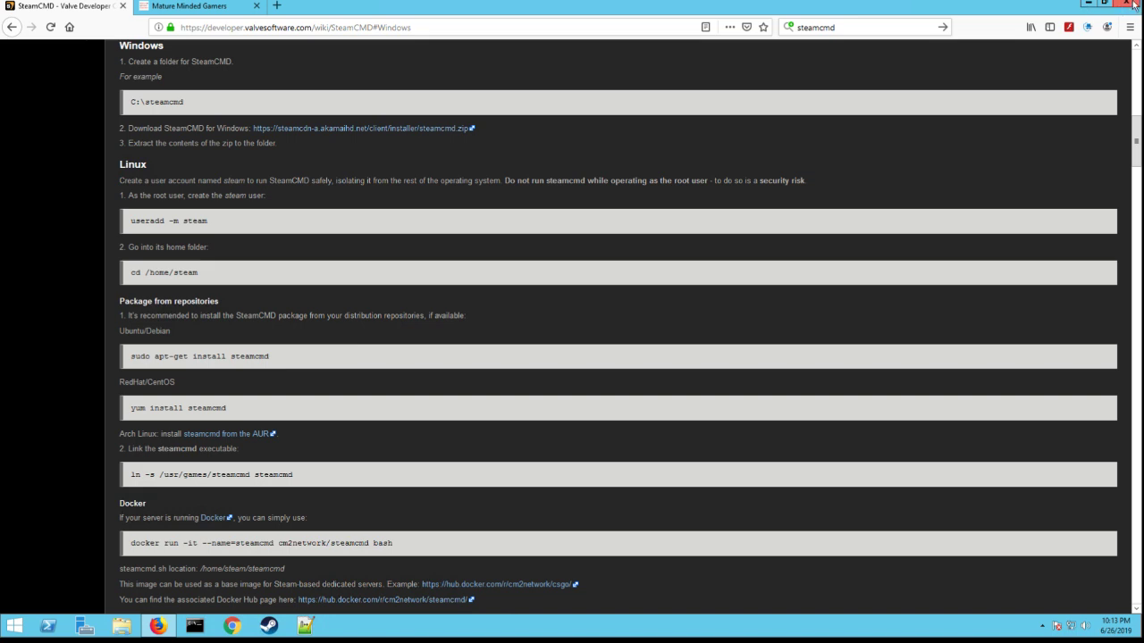
mouse_move(1135, 8)
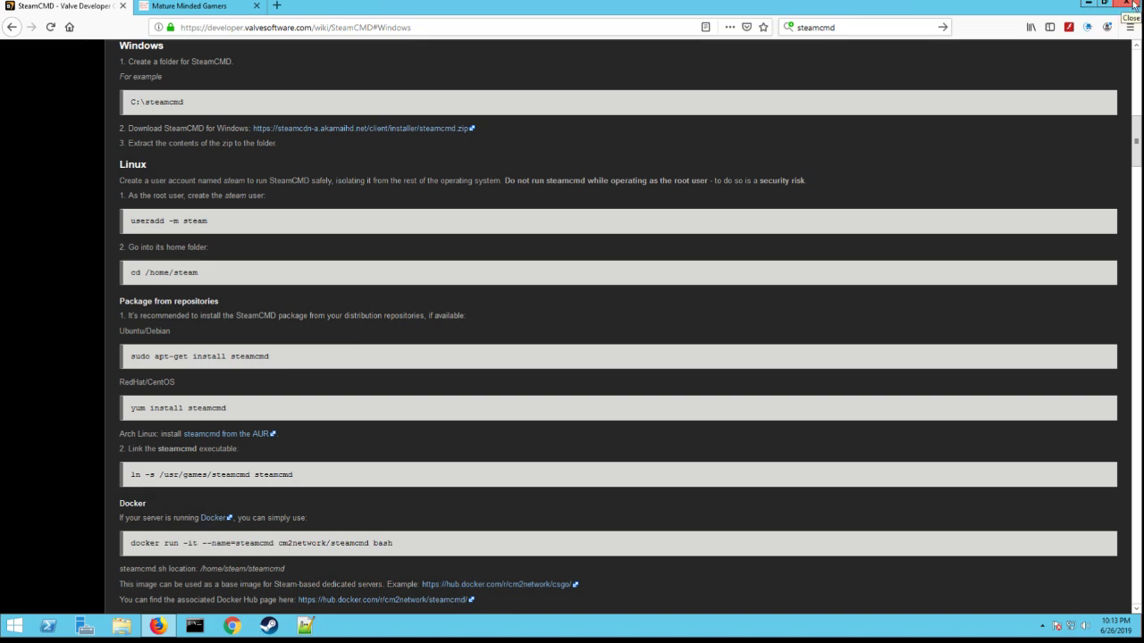
left_click(1130, 7)
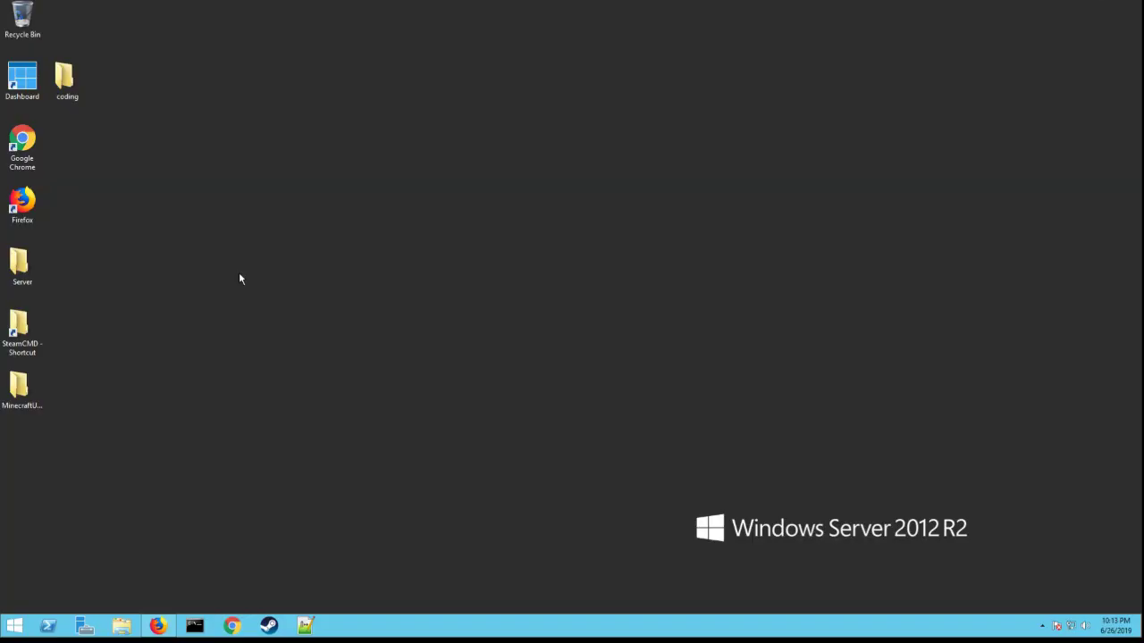
- Browse Local Disk (C:) in File Explorer and open the SteamCMD folder
left_click(123, 626)
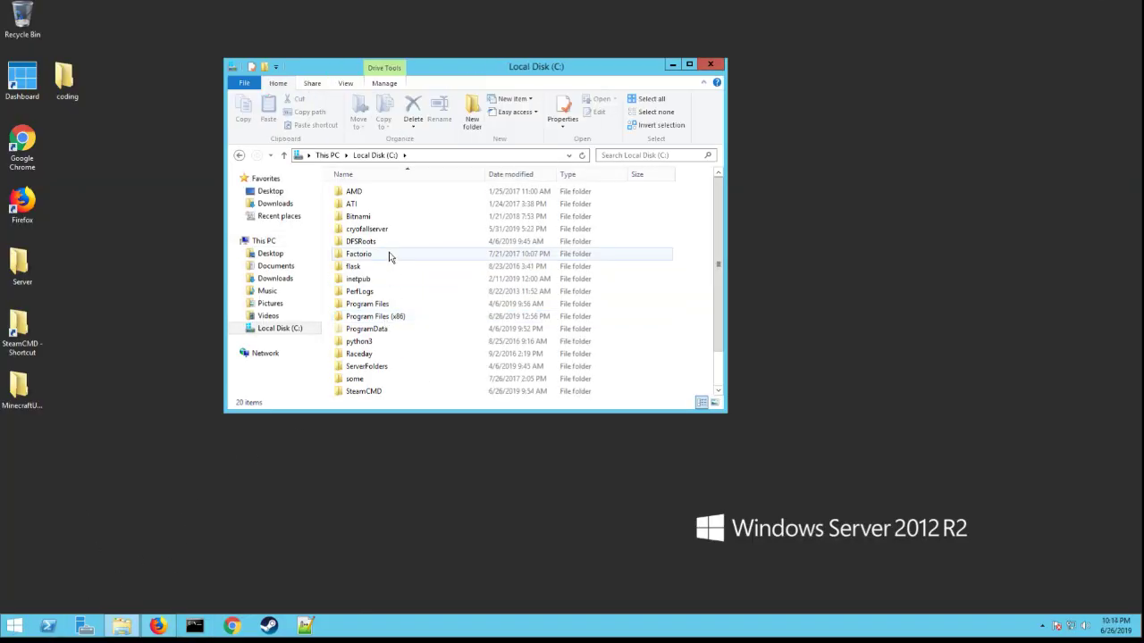
scroll("down", 3)
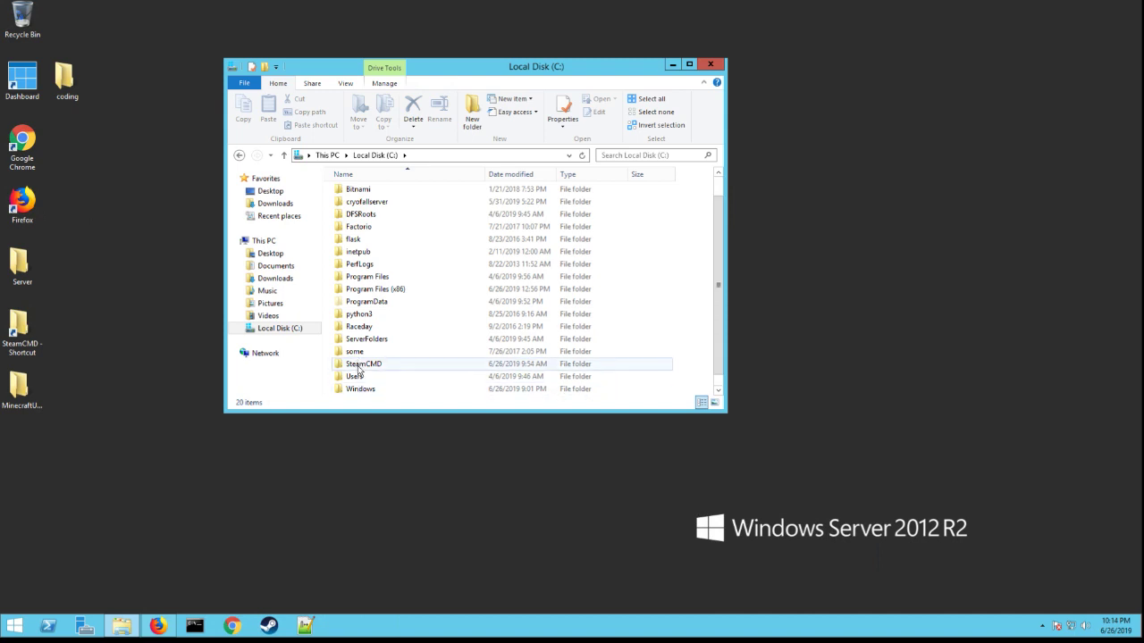
double_click(363, 363)
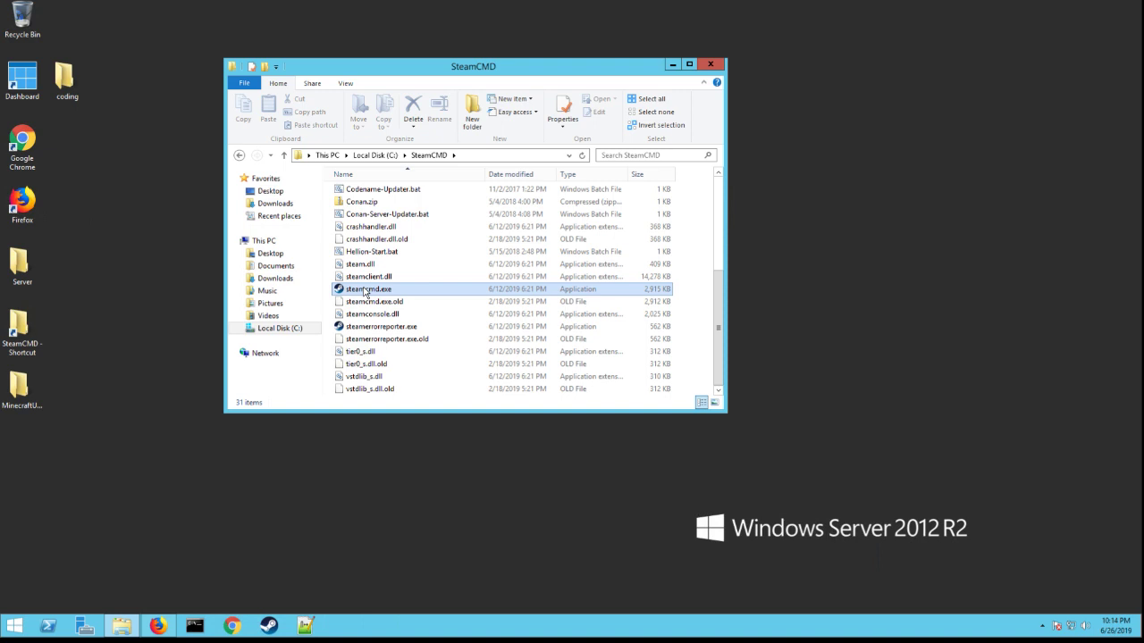
- Run steamcmd.exe, log in anonymously, run app_update 915070, then exit the console
double_click(367, 289)
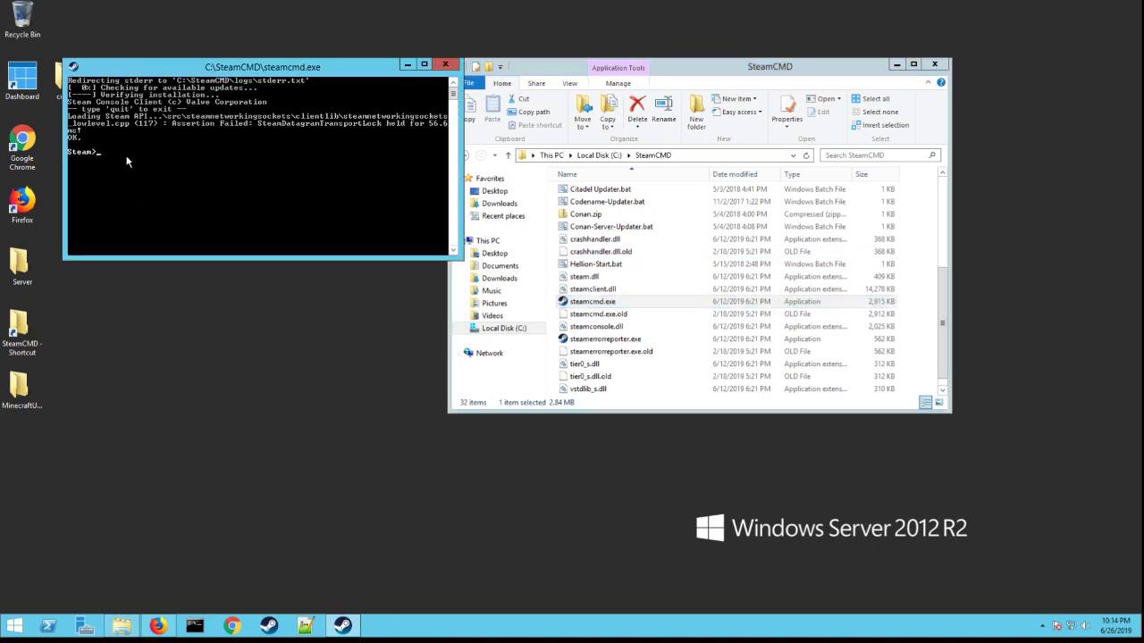
type("login anonymous")
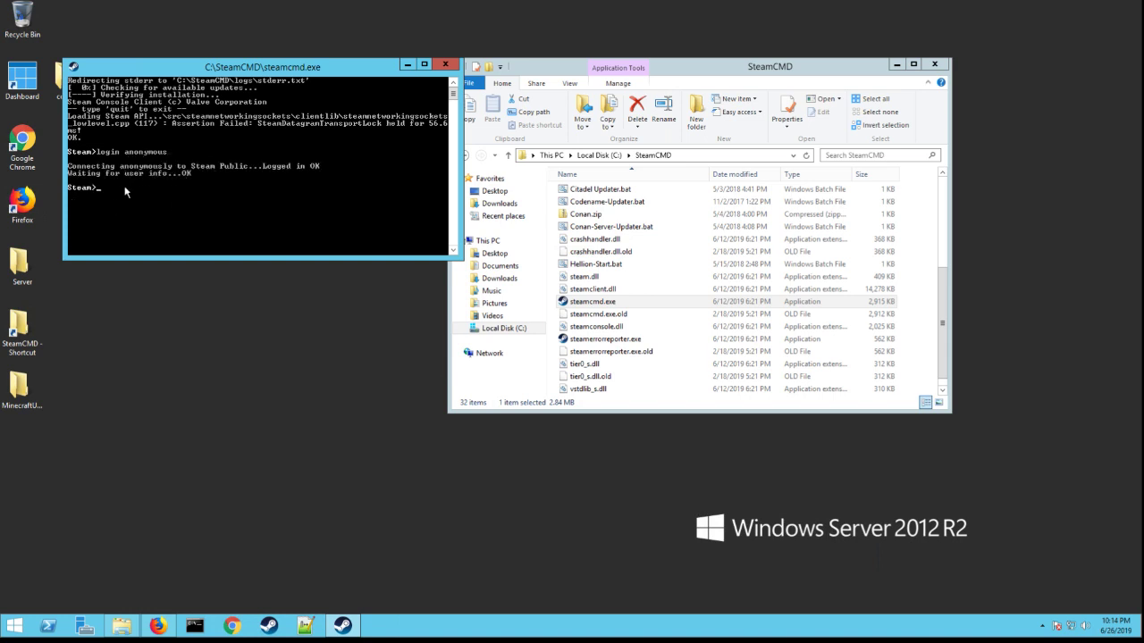
type("app_update")
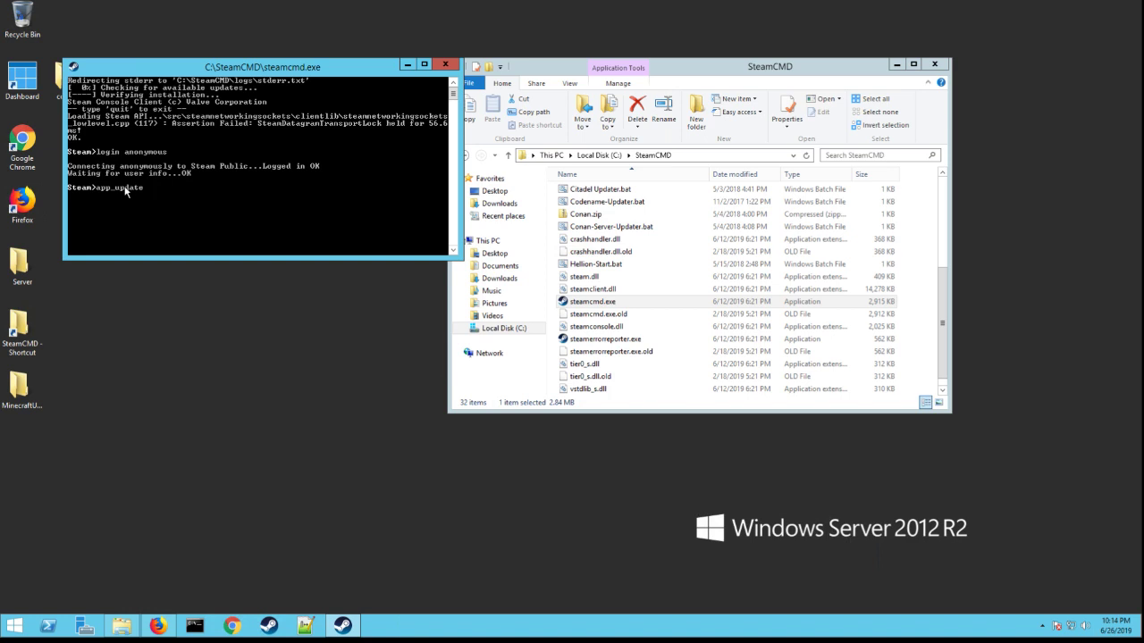
type("915070")
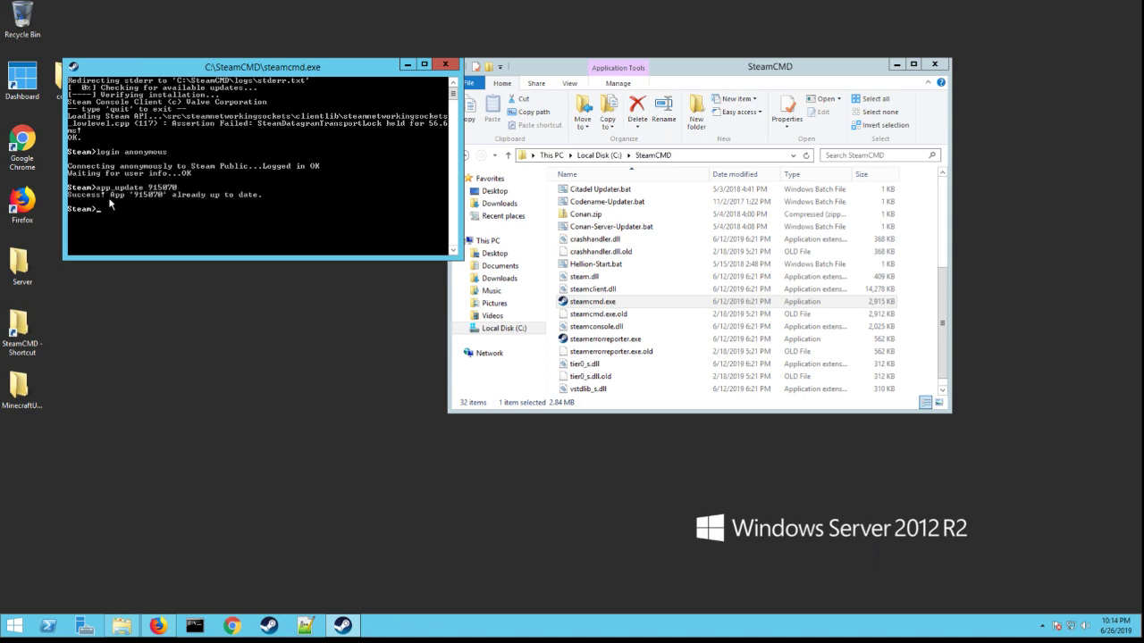
mouse_move(166, 204)
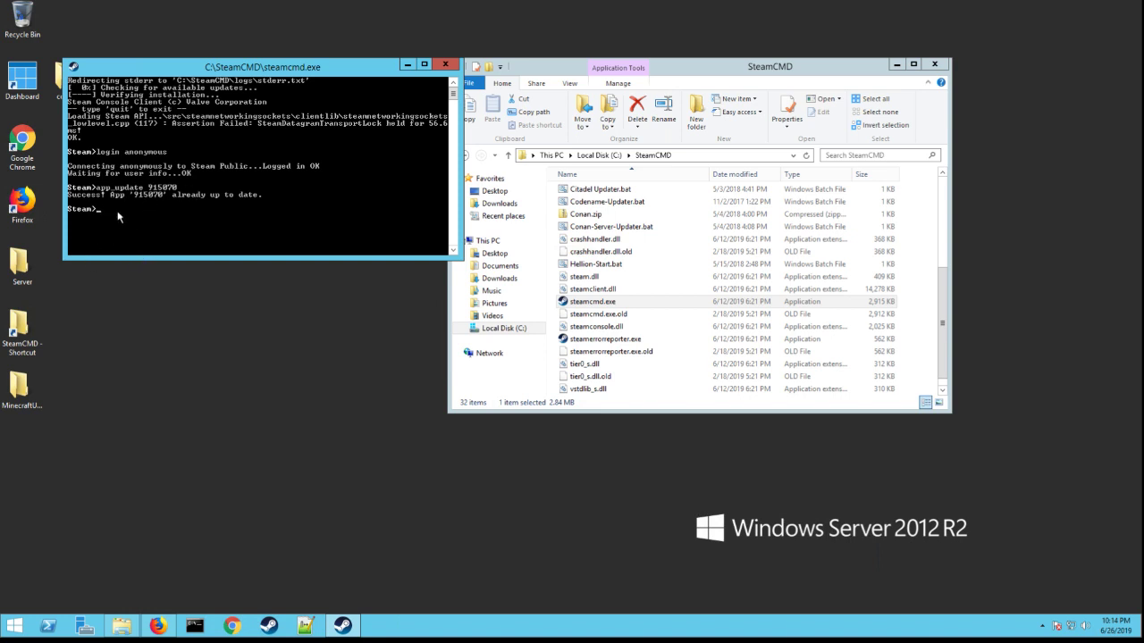
type("exit")
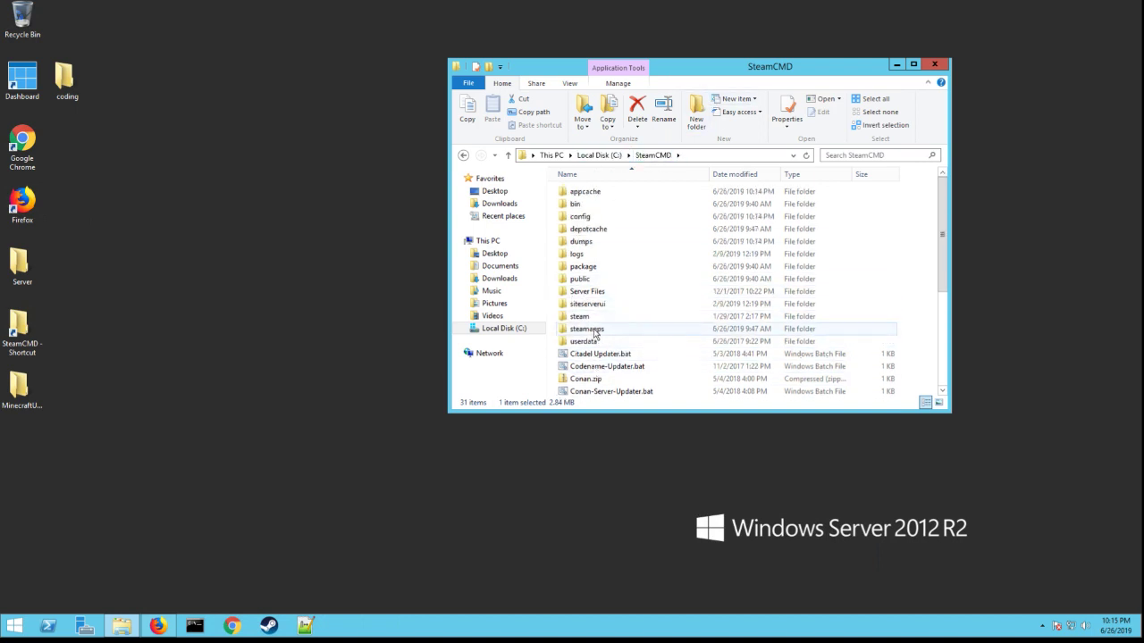
- Navigate steamapps > common > Outlaws of the Old West Dedicated Server Tool and select Start-OutLaw.bat
double_click(587, 329)
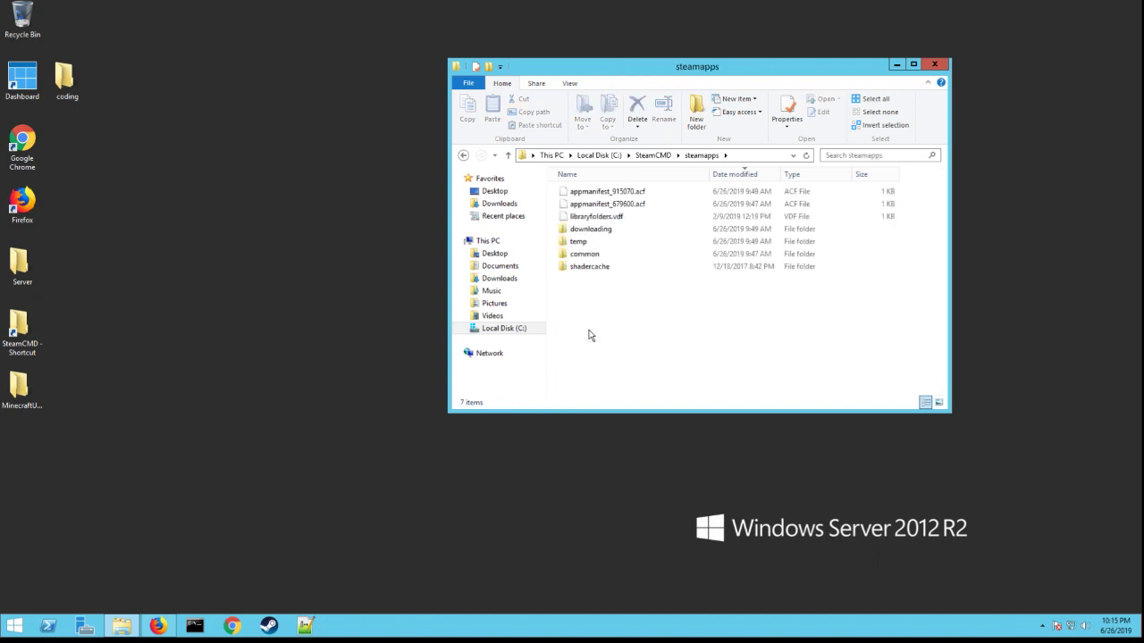
left_click(583, 254)
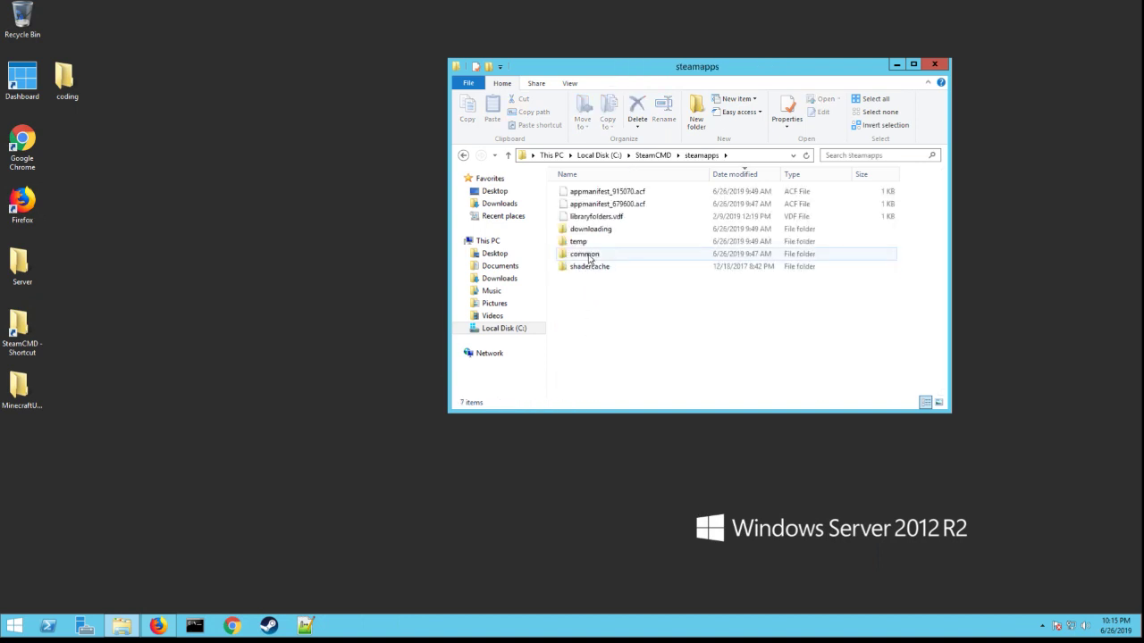
double_click(584, 253)
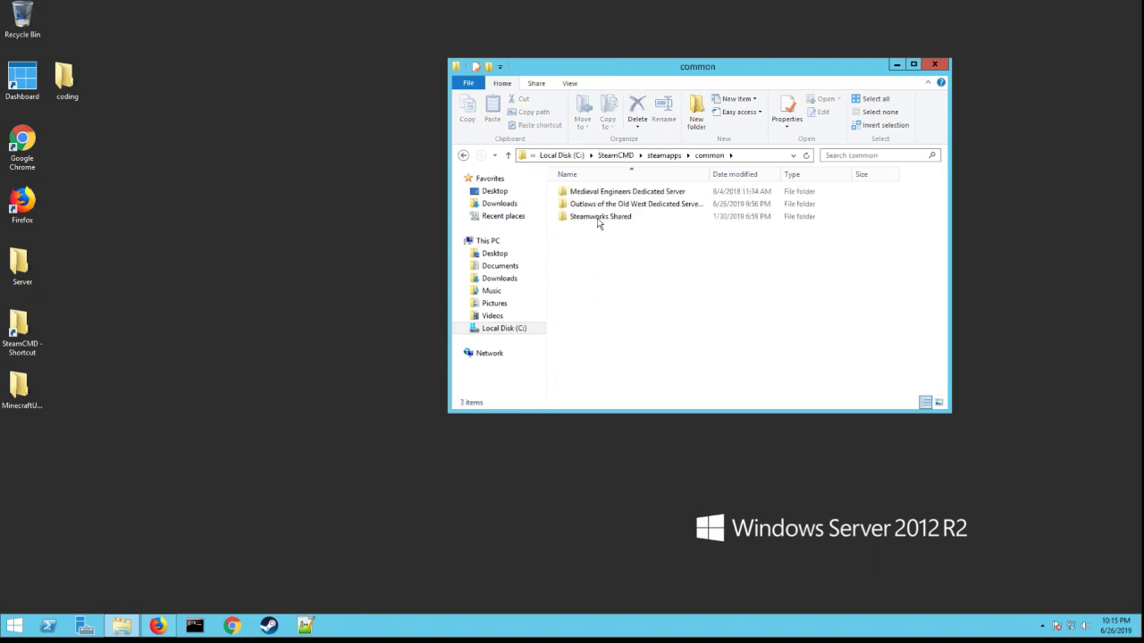
left_click(637, 204)
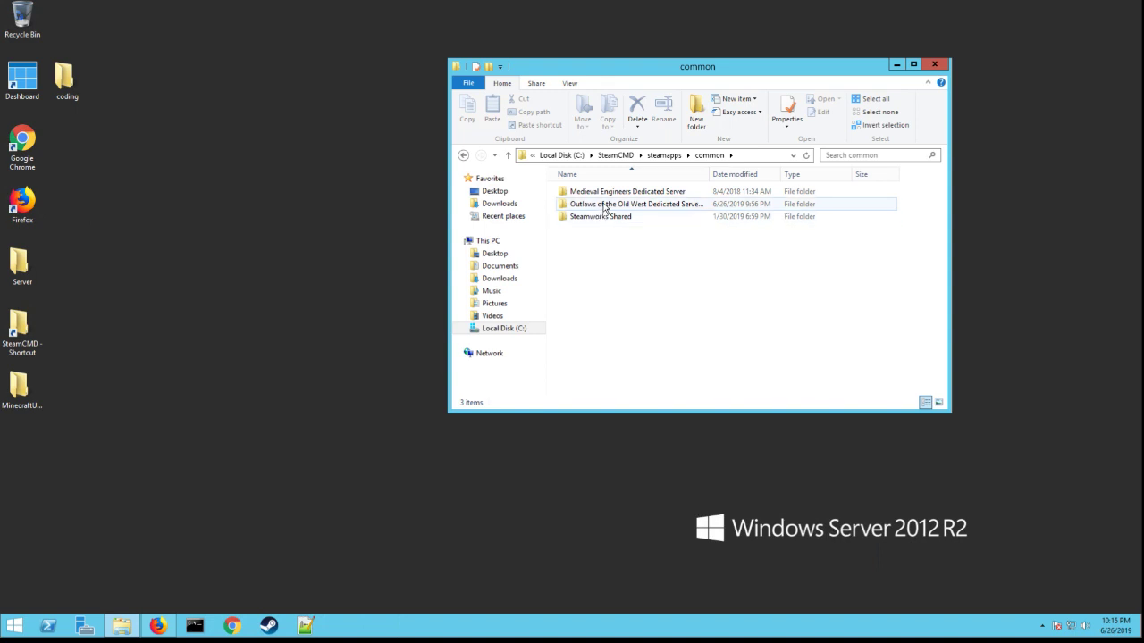
mouse_move(634, 203)
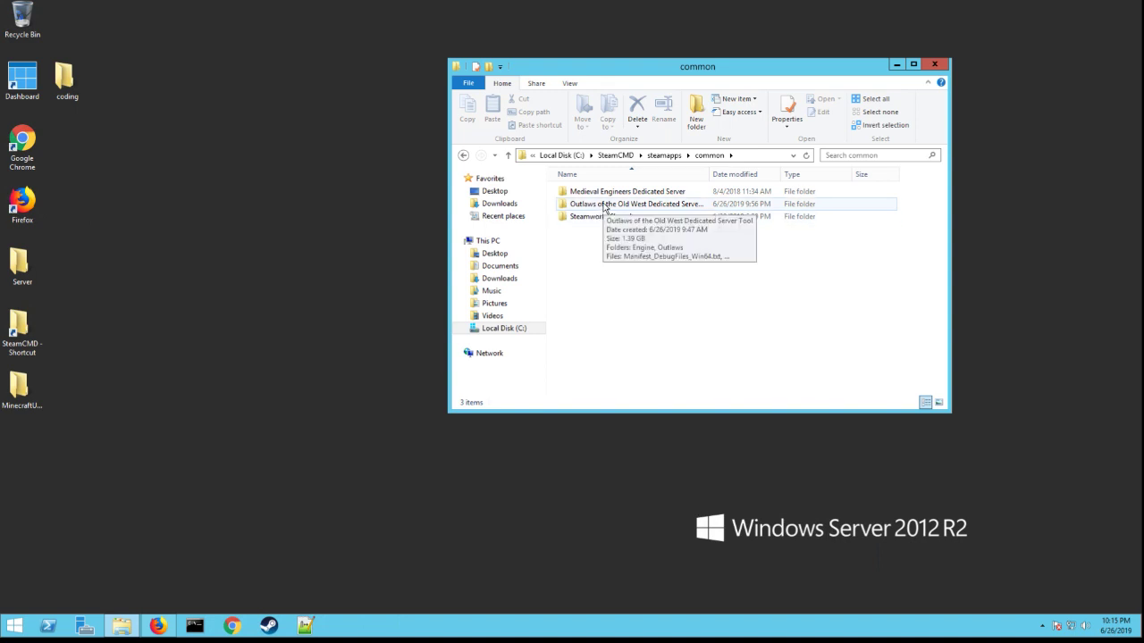
double_click(636, 203)
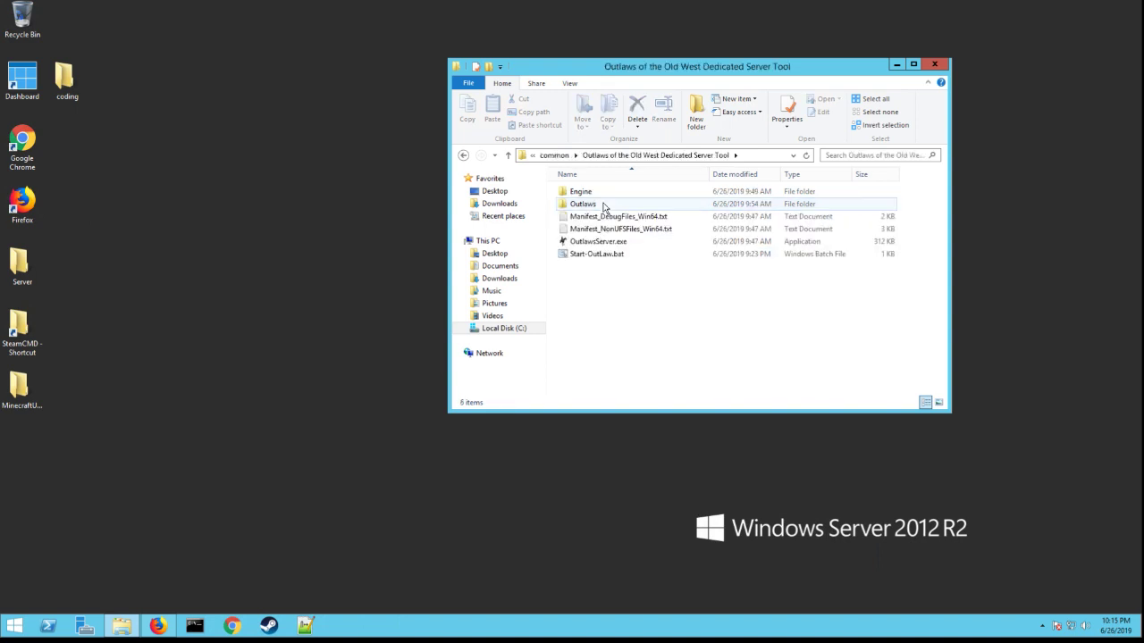
left_click(587, 287)
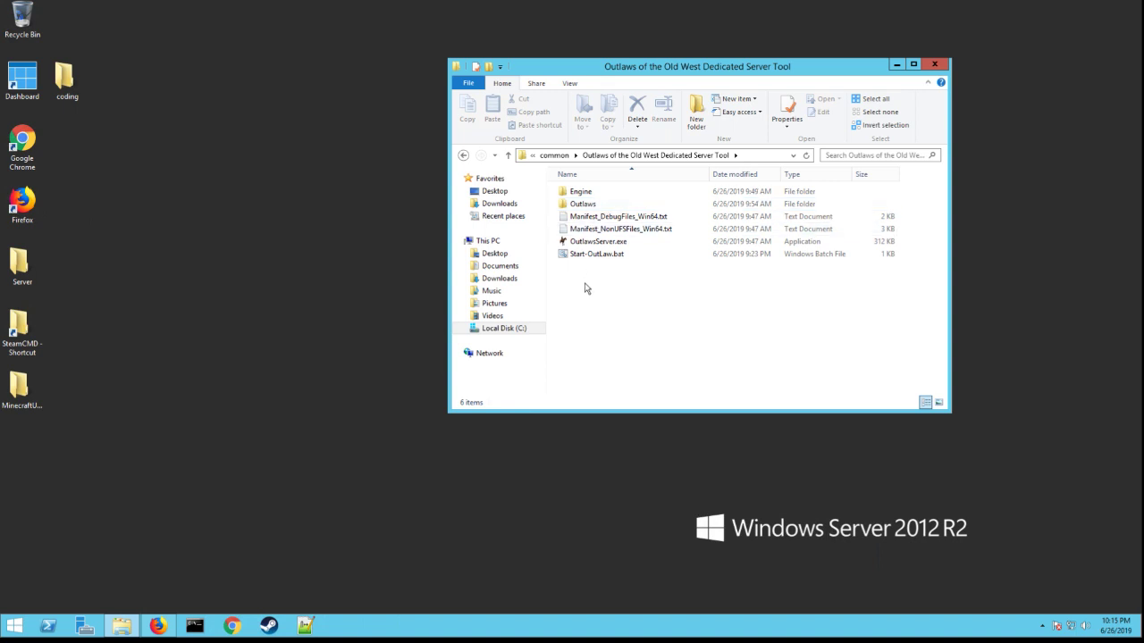
left_click(597, 253)
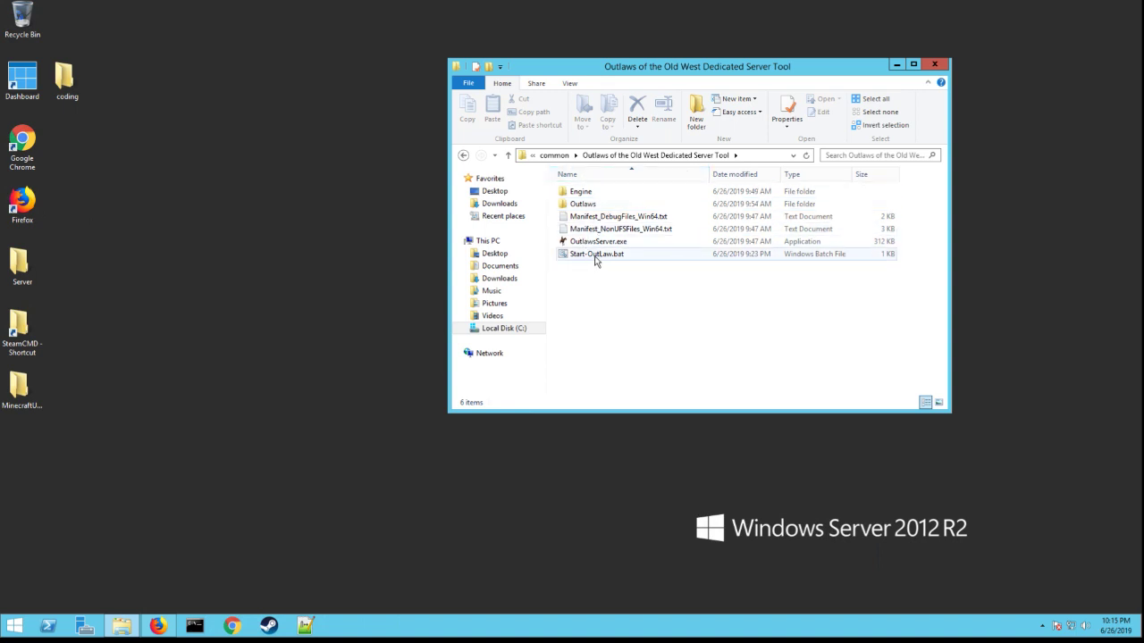
mouse_move(607, 254)
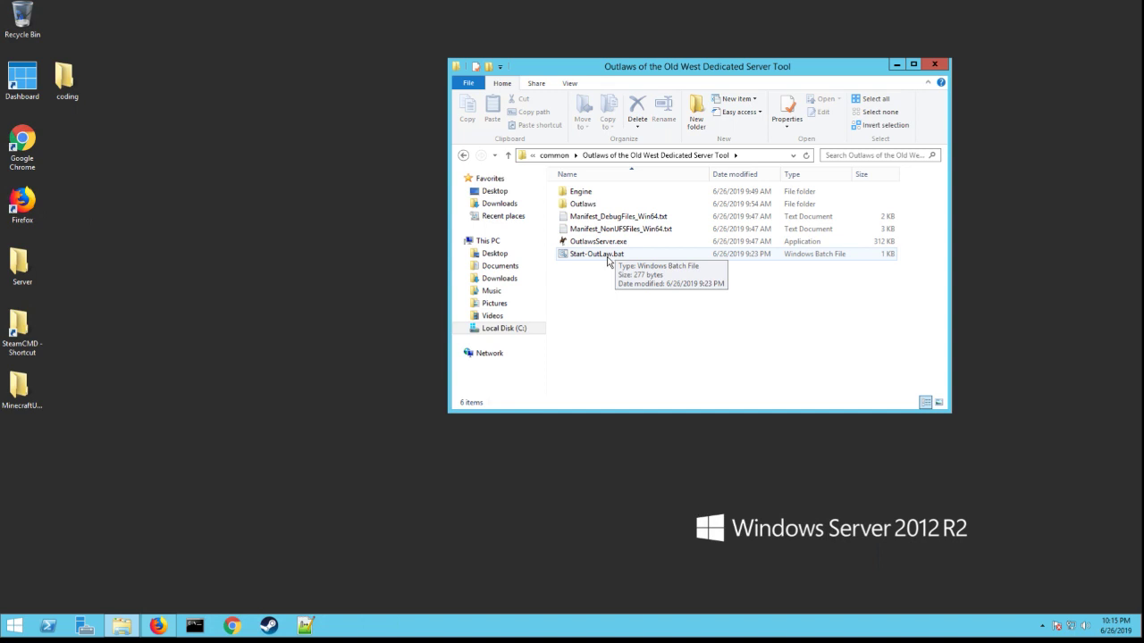
mouse_move(439, 439)
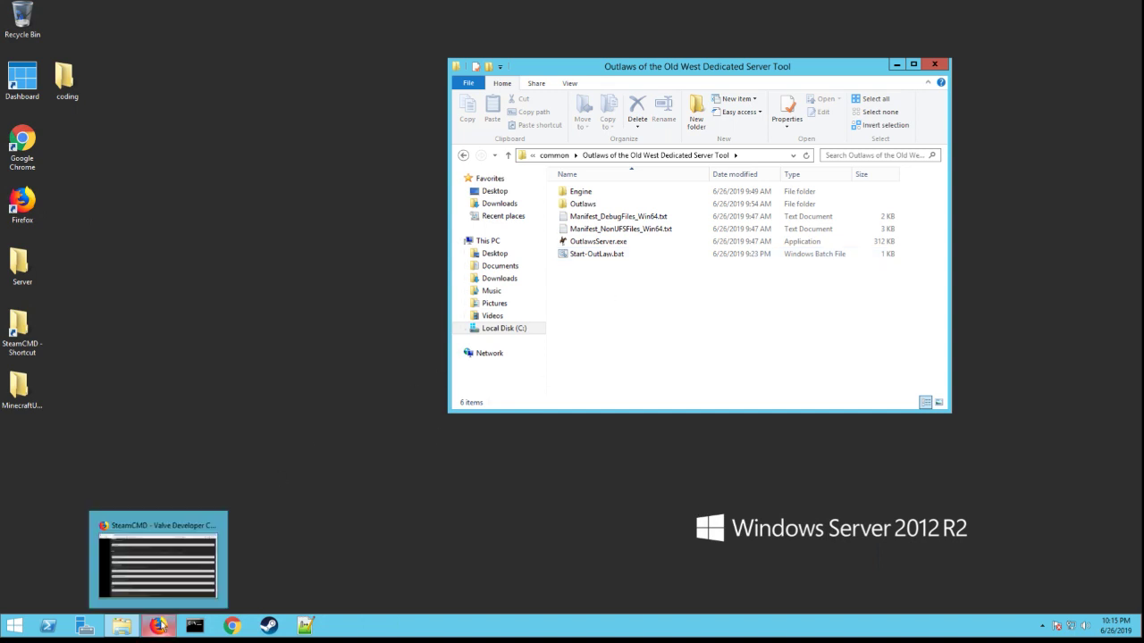
- On maturemindedgamers.com Server Files, open the Outlaws of the Old West Start-OutLaw.bat Dropbox file
left_click(160, 625)
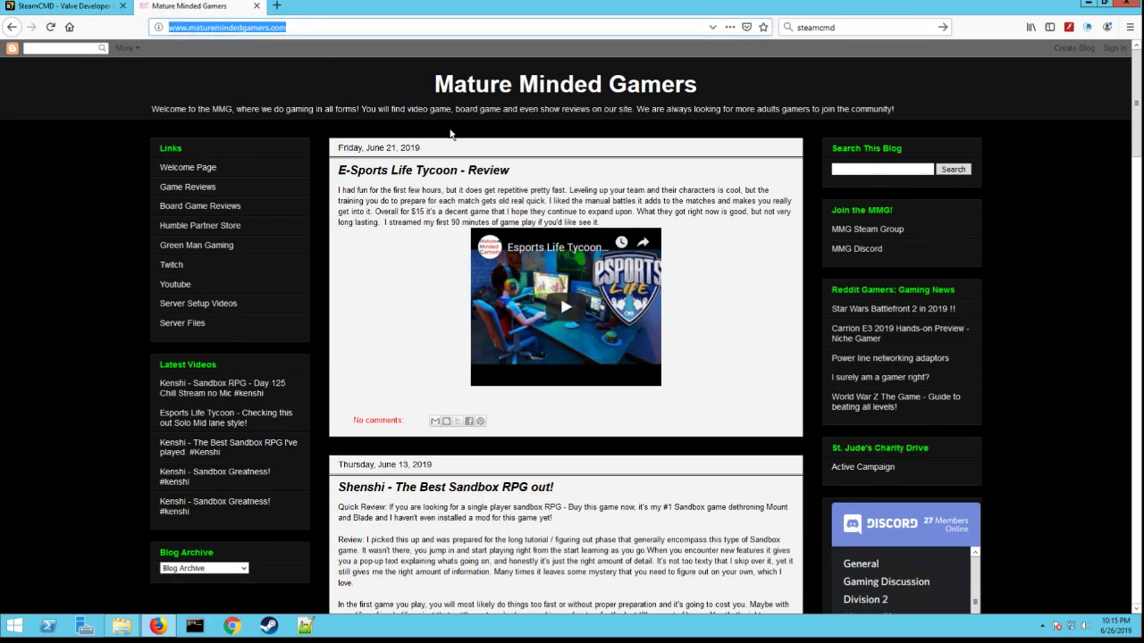
mouse_move(175, 284)
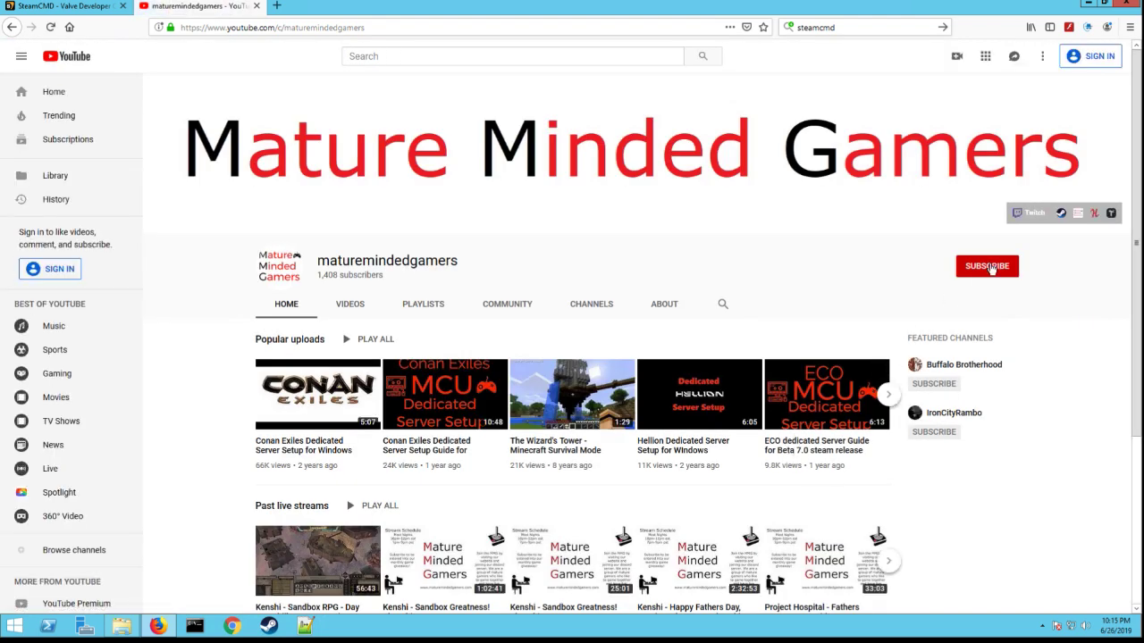
left_click(62, 6)
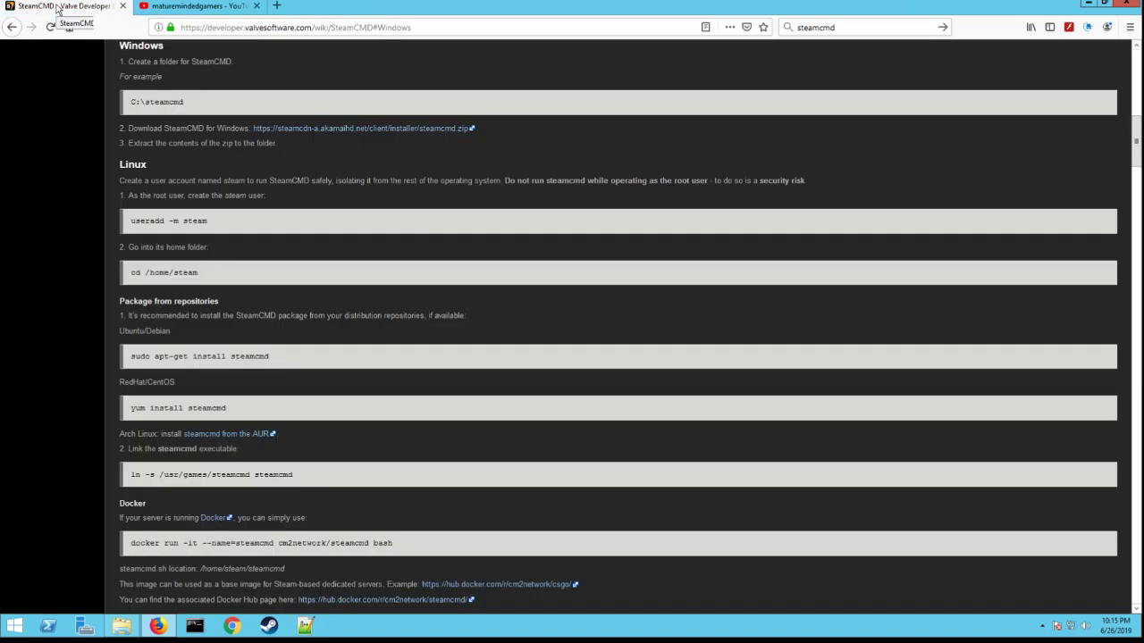
left_click(194, 6)
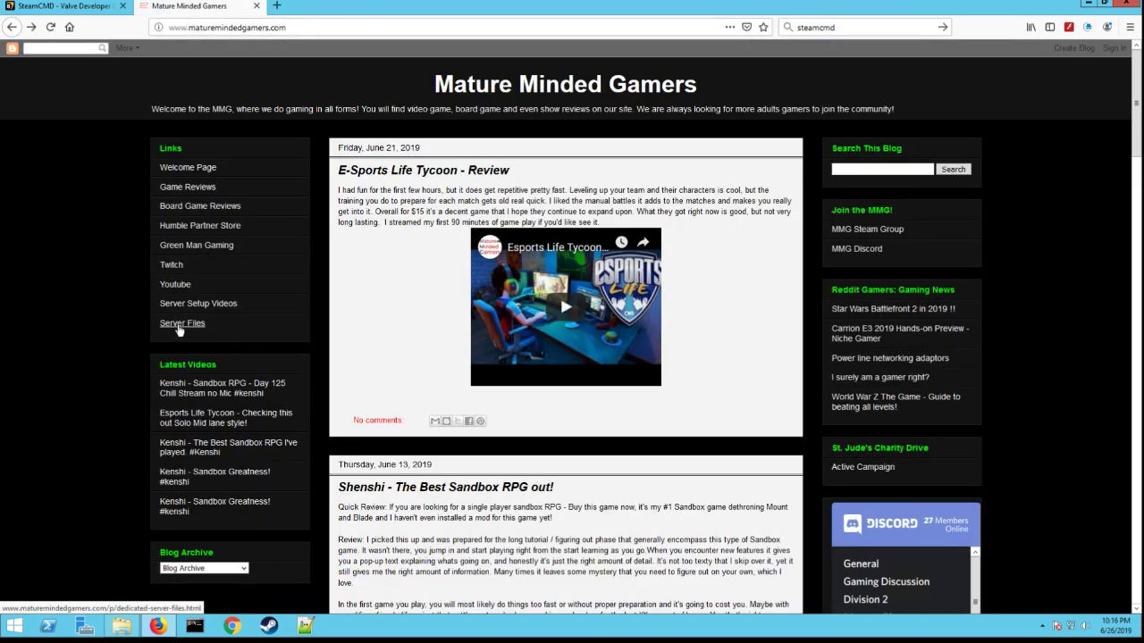
left_click(183, 322)
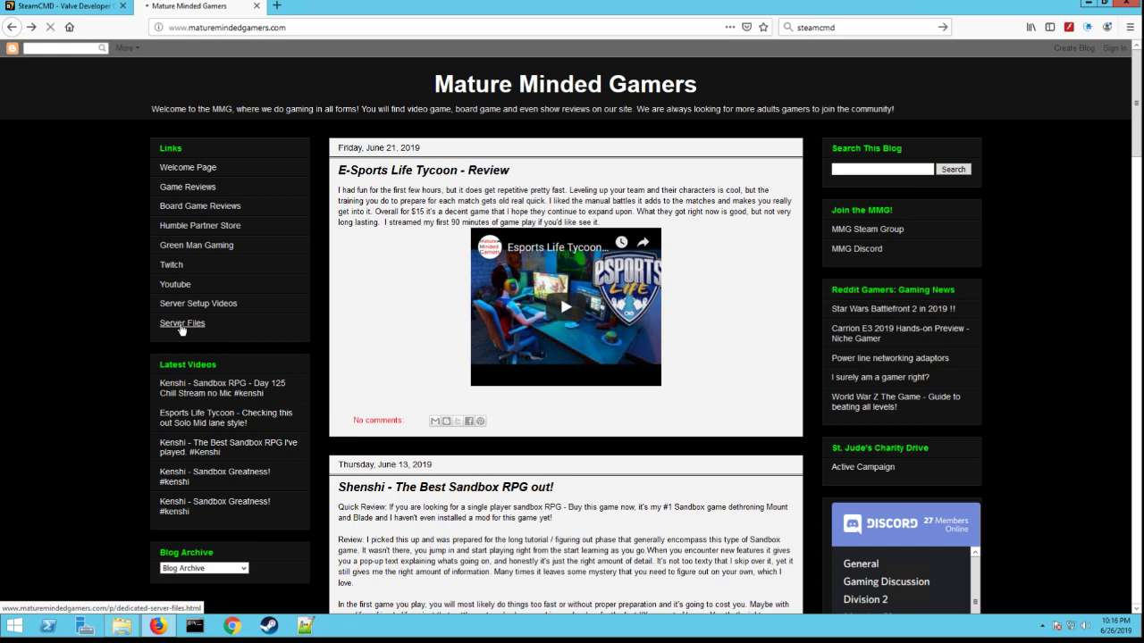
left_click(182, 322)
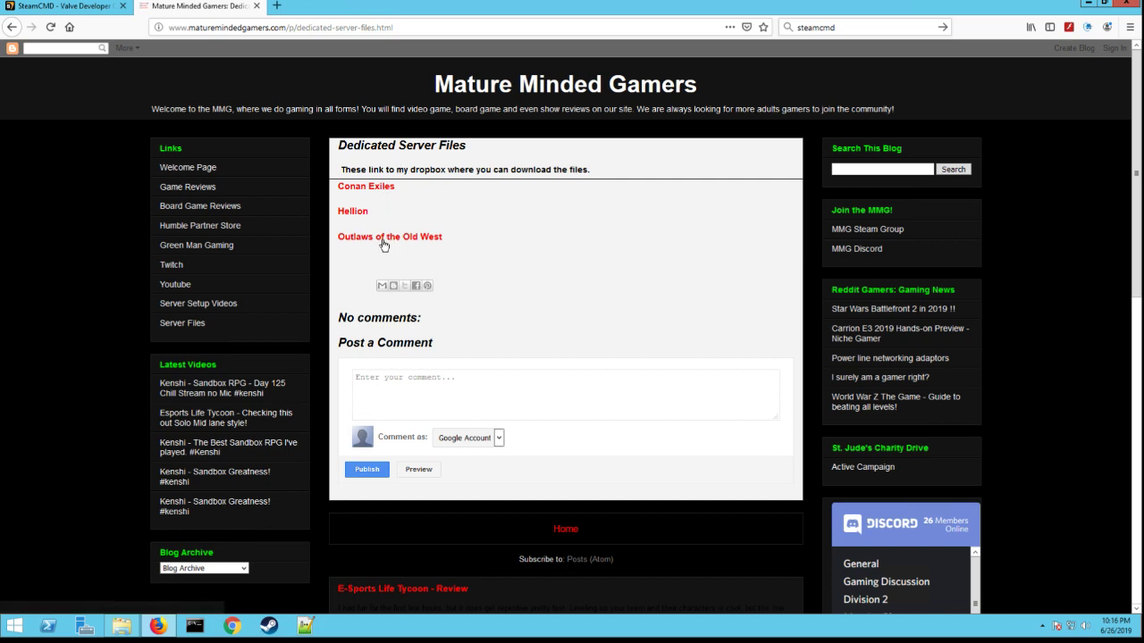
left_click(390, 236)
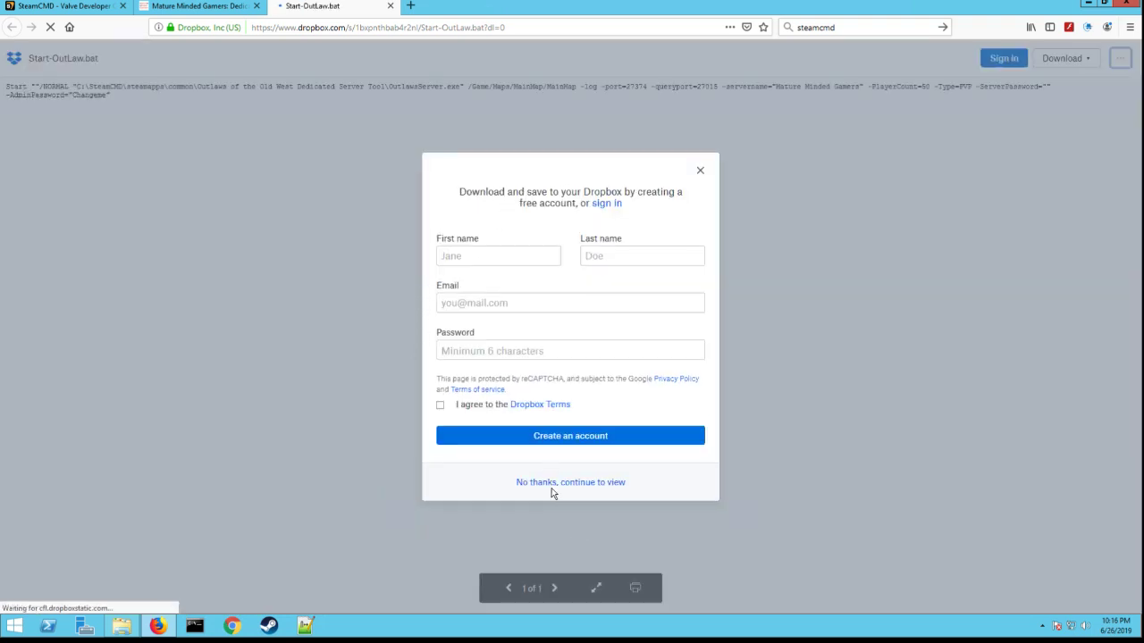
left_click(570, 481)
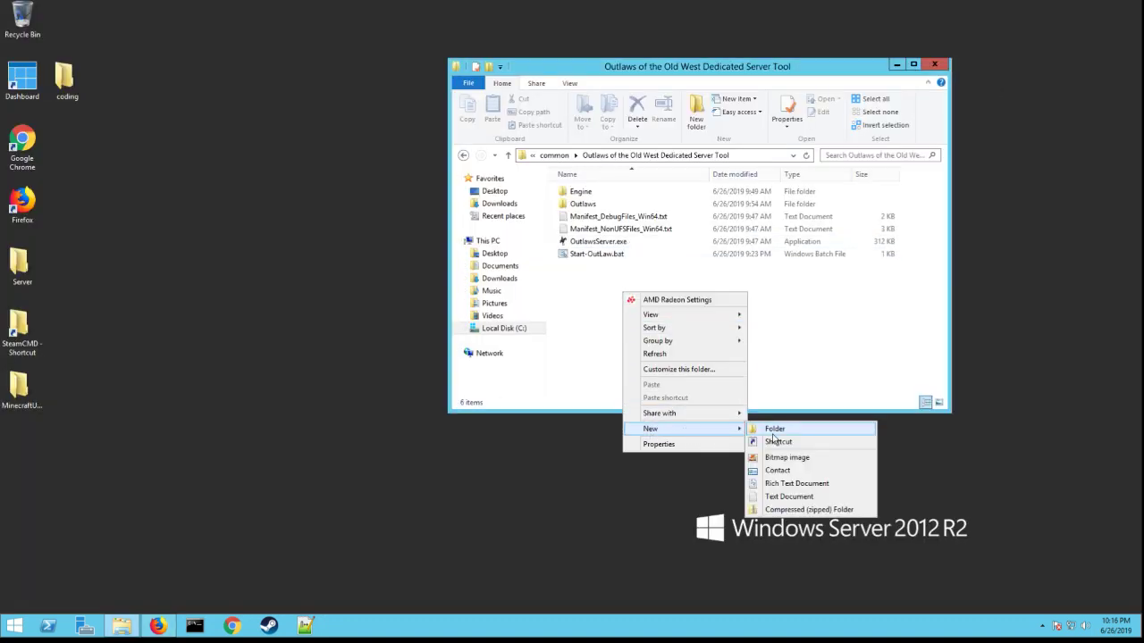
- Create a text document, rename it Start.bat, show file name extensions, and drop the trailing .txt
left_click(789, 496)
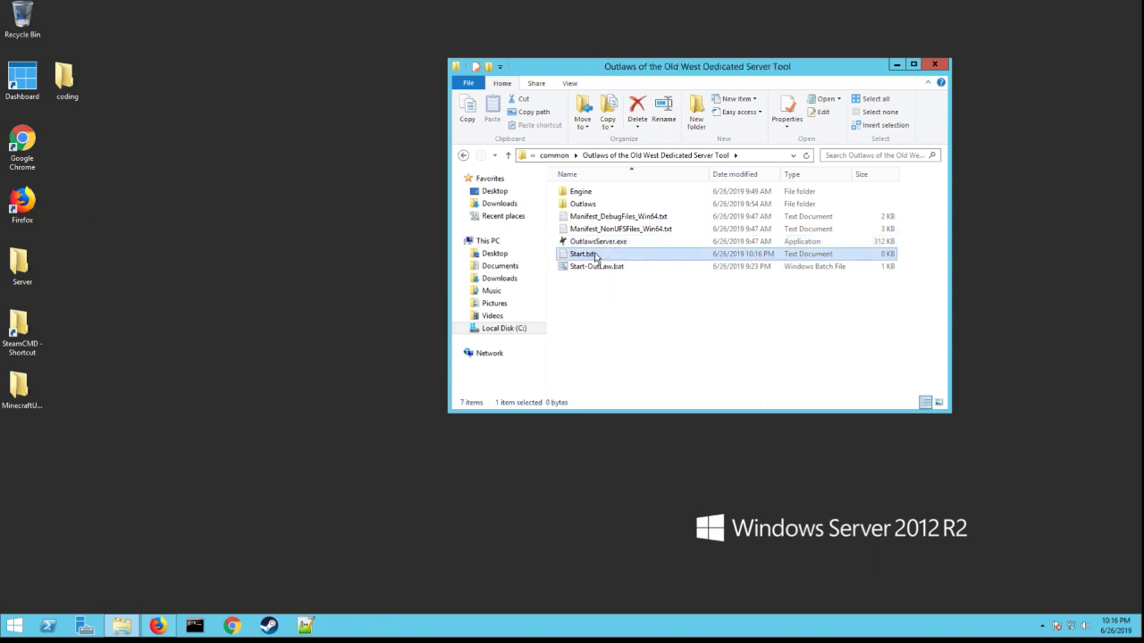
double_click(581, 254)
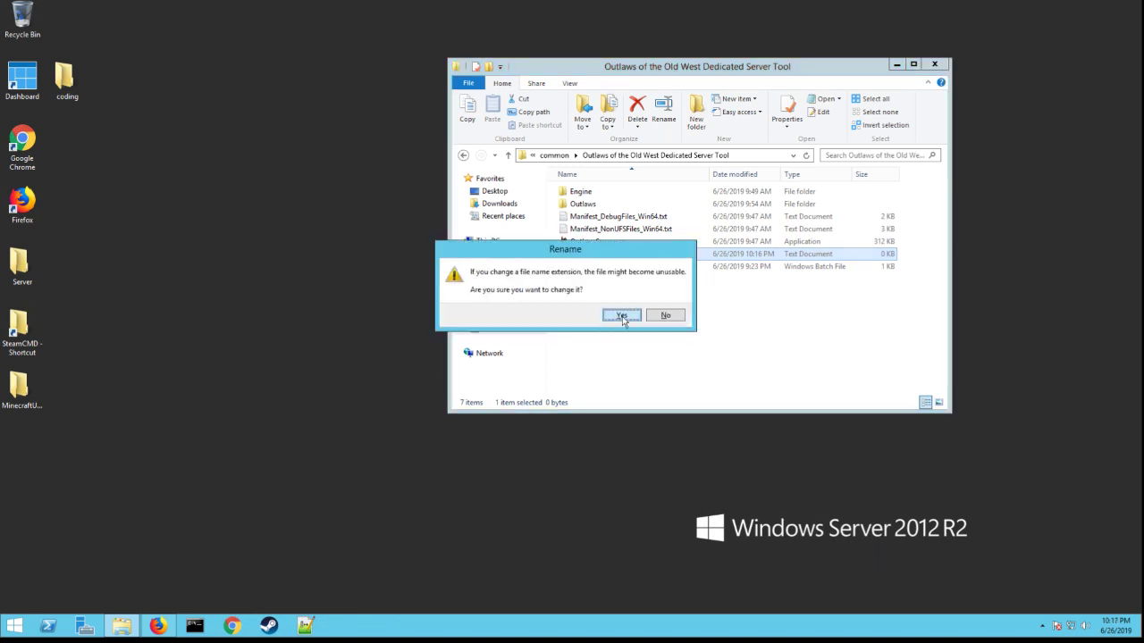
left_click(620, 315)
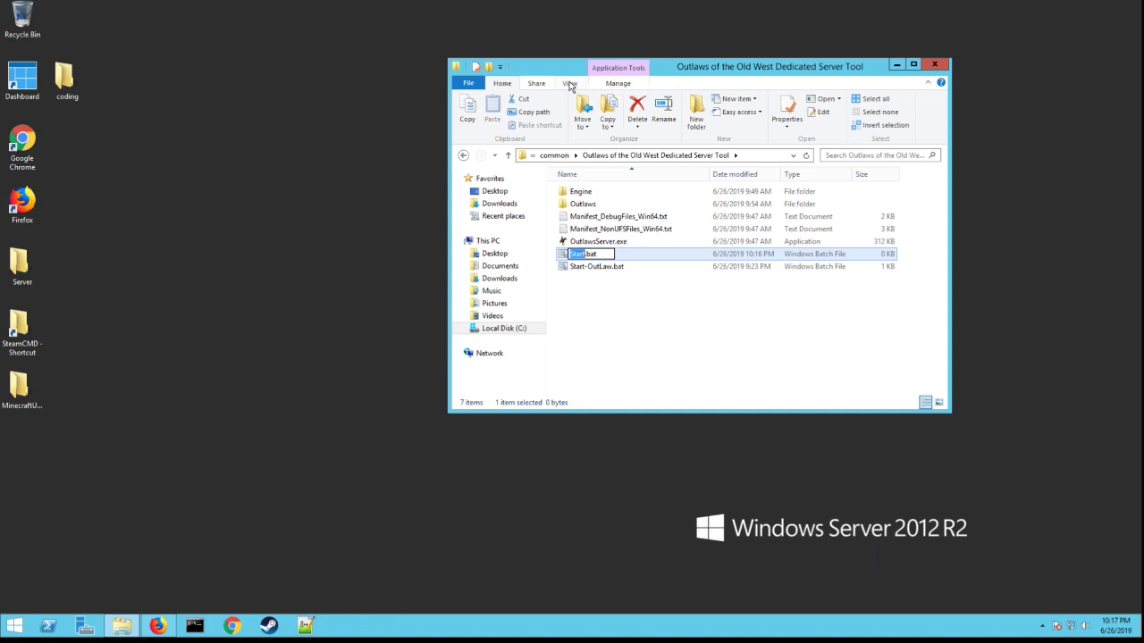
left_click(569, 83)
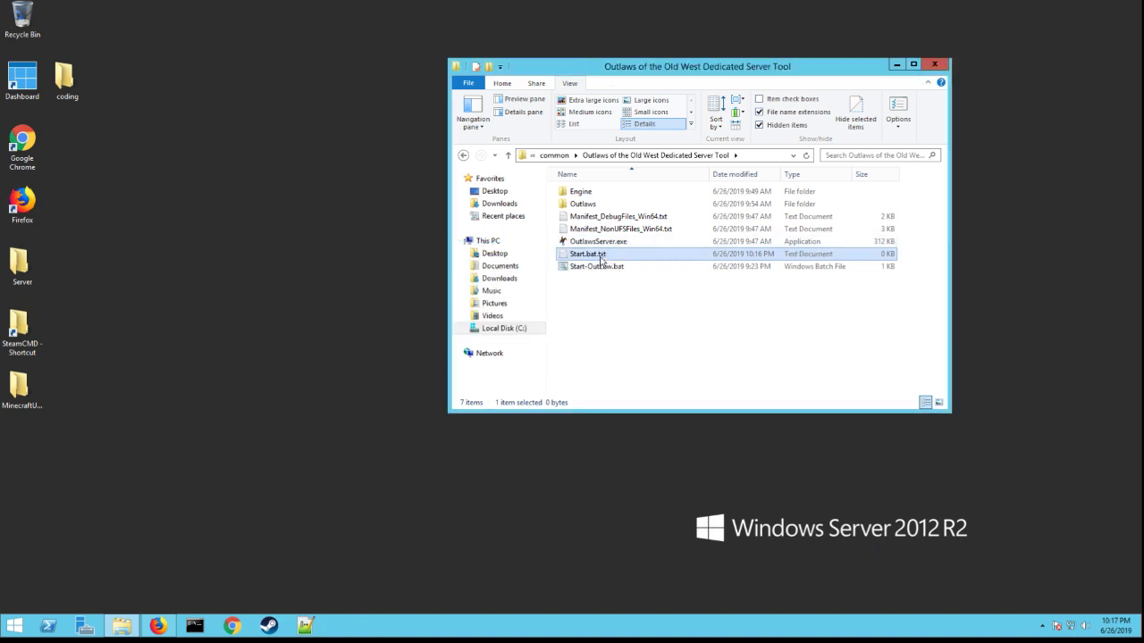
double_click(588, 253)
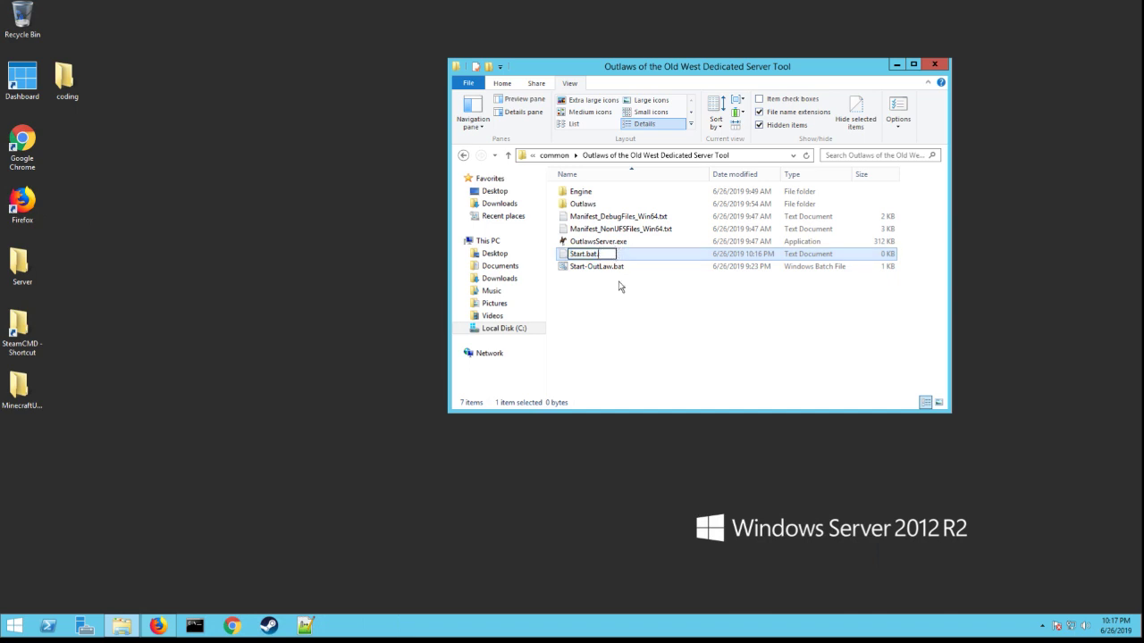
mouse_move(589, 314)
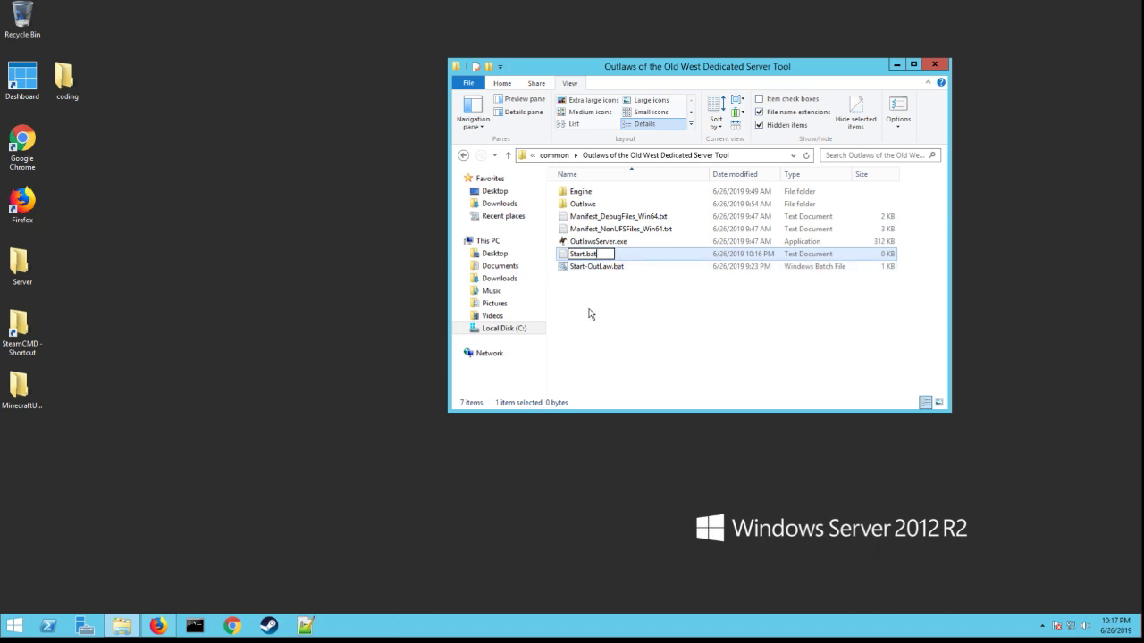
- Edit Start.bat in Notepad, paste the OutlawsServer.exe launch command, and select its executable path
right_click(583, 254)
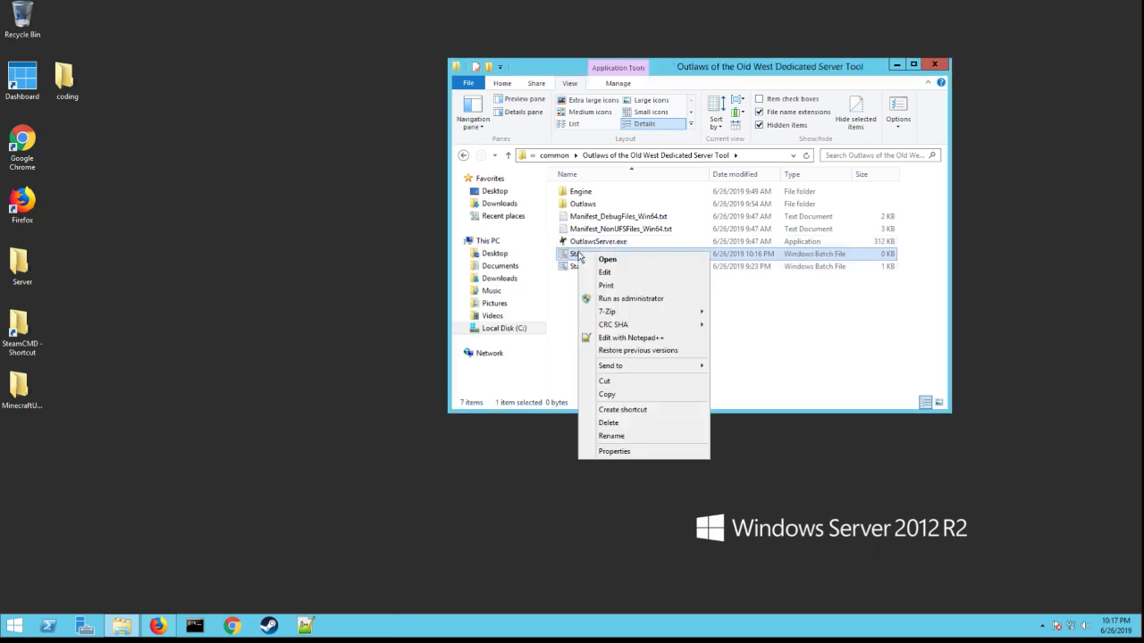
left_click(605, 272)
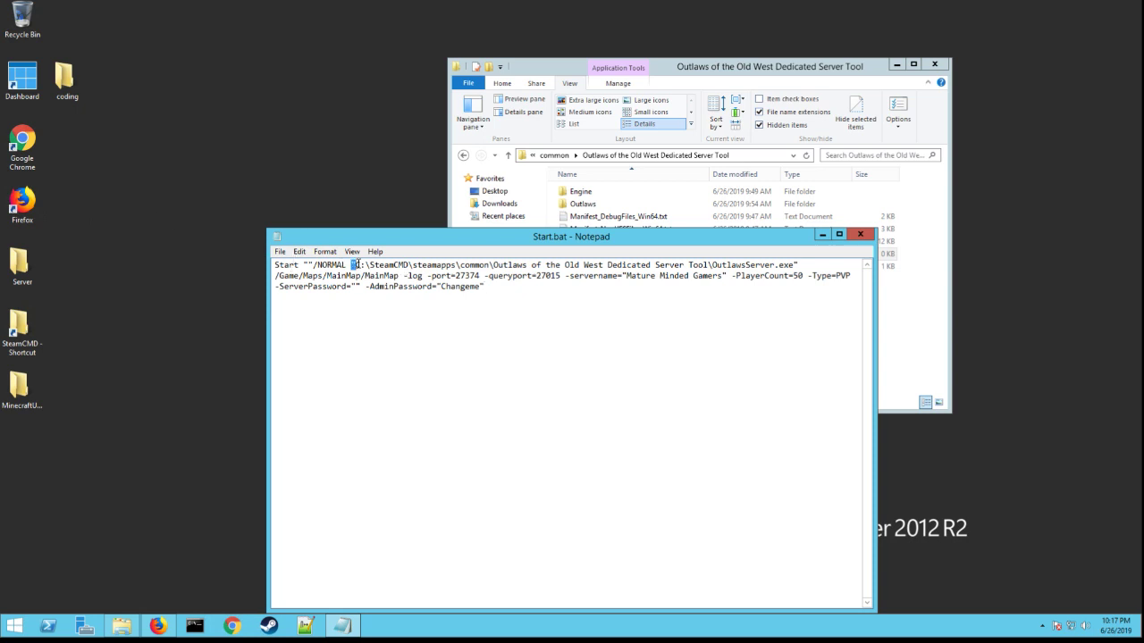
left_click_drag(355, 264, 683, 265)
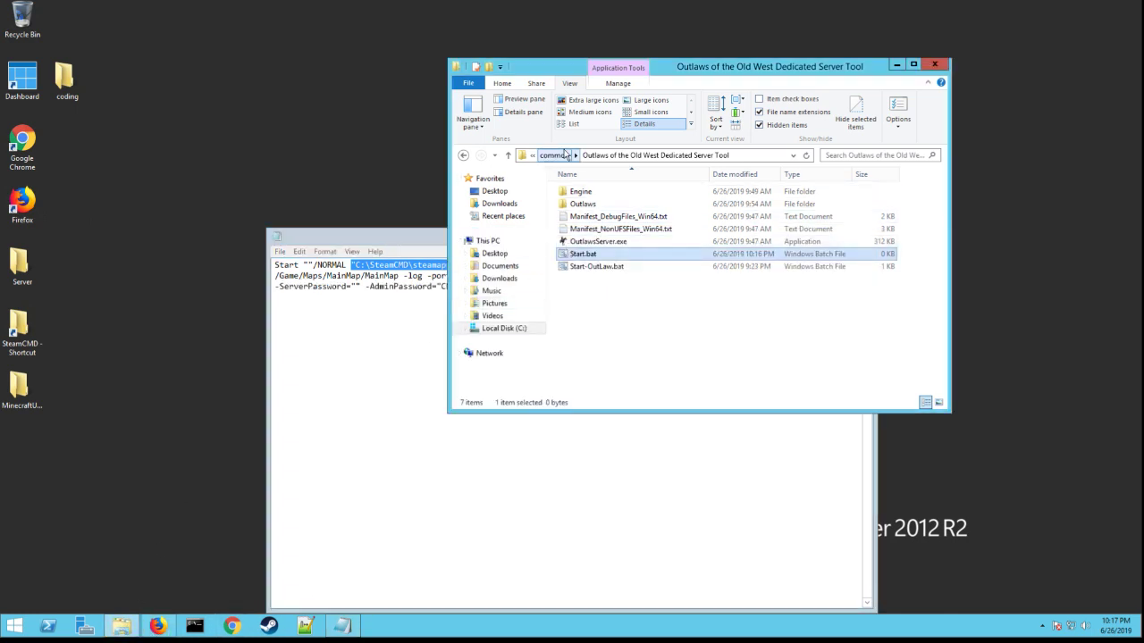
- Browse to C:\SteamCMD\steamapps\common\Outlaws of the Old West Dedicated Server Tool and reveal its path
left_click(463, 154)
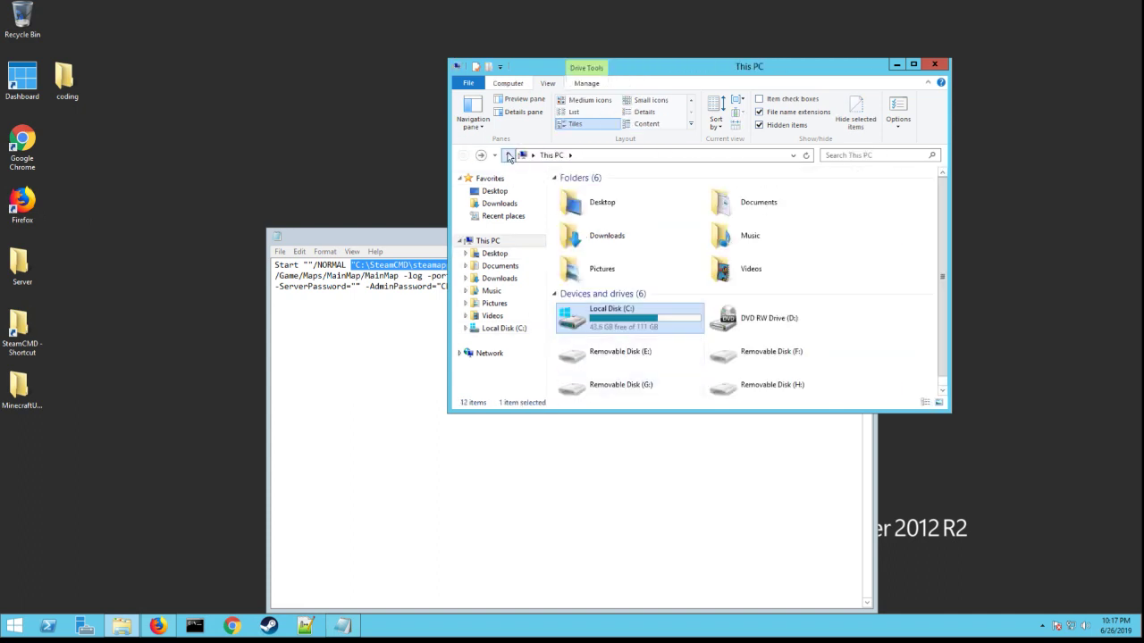
double_click(629, 317)
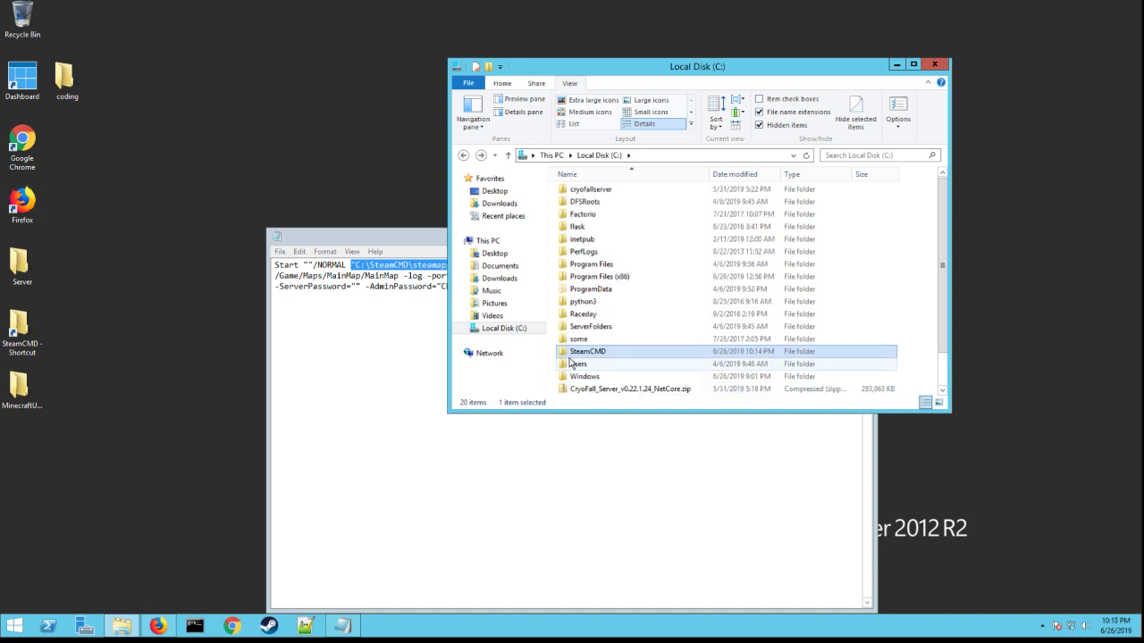
mouse_move(588, 351)
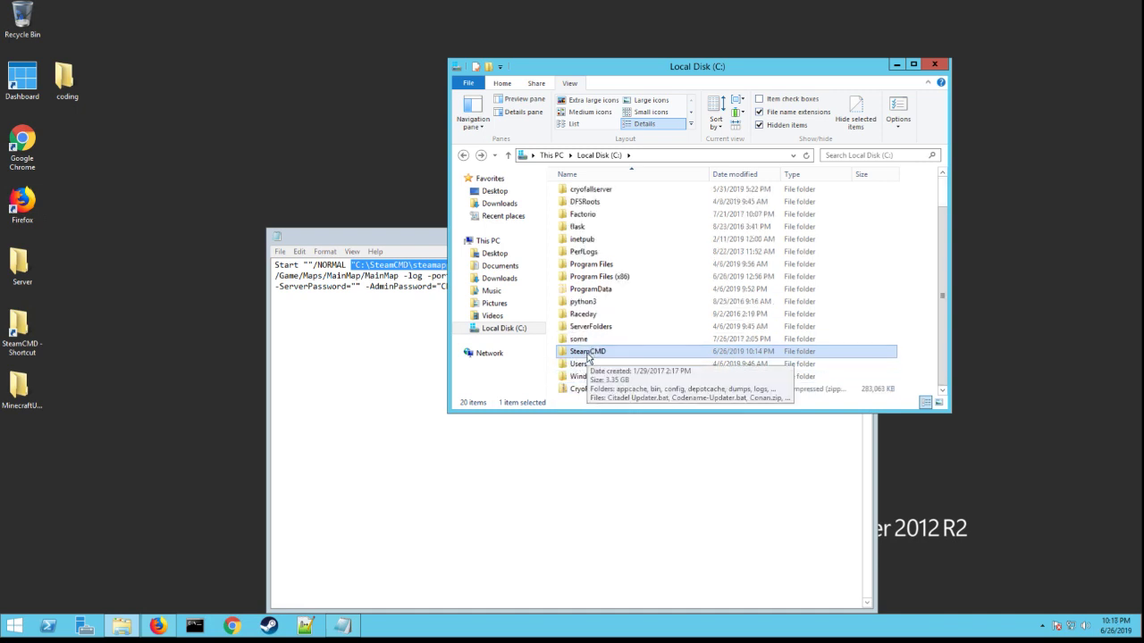
double_click(588, 351)
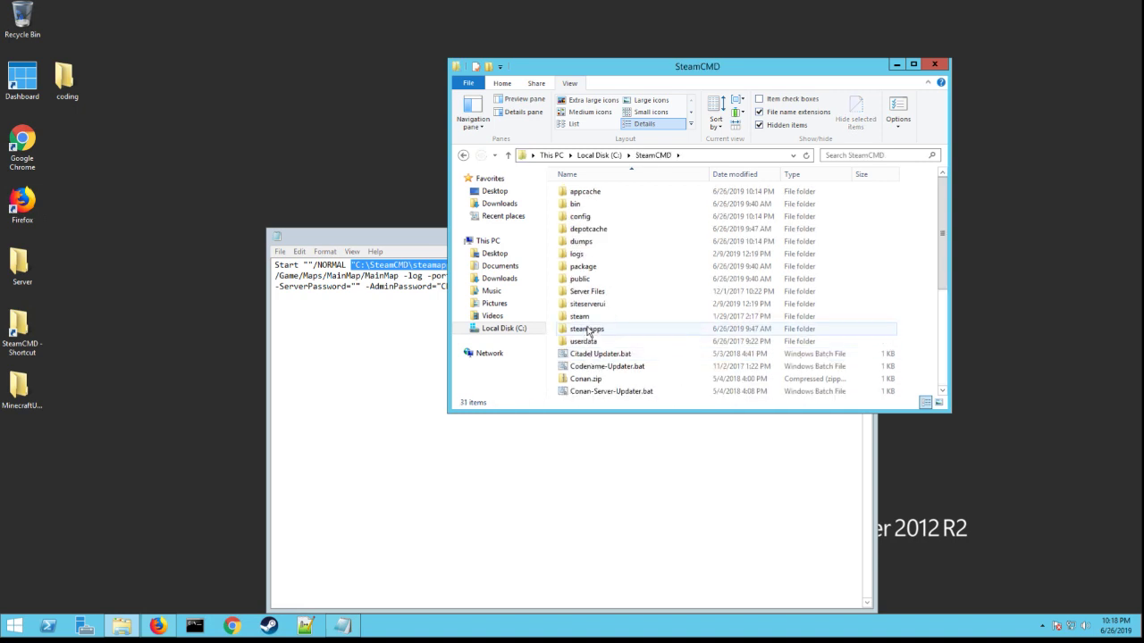
double_click(587, 329)
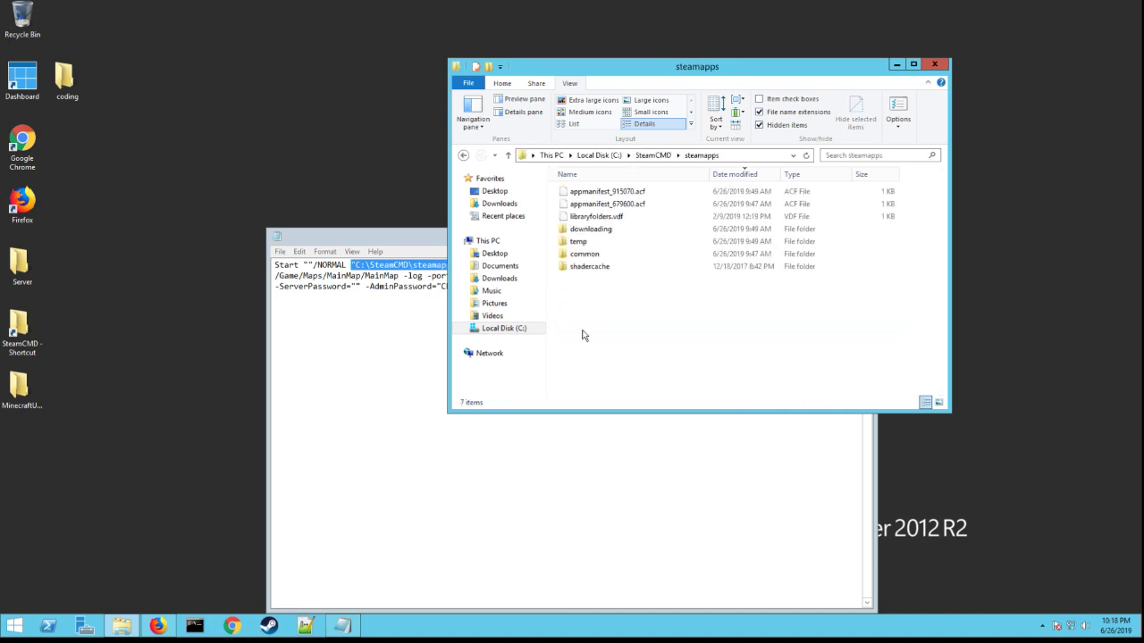
double_click(584, 254)
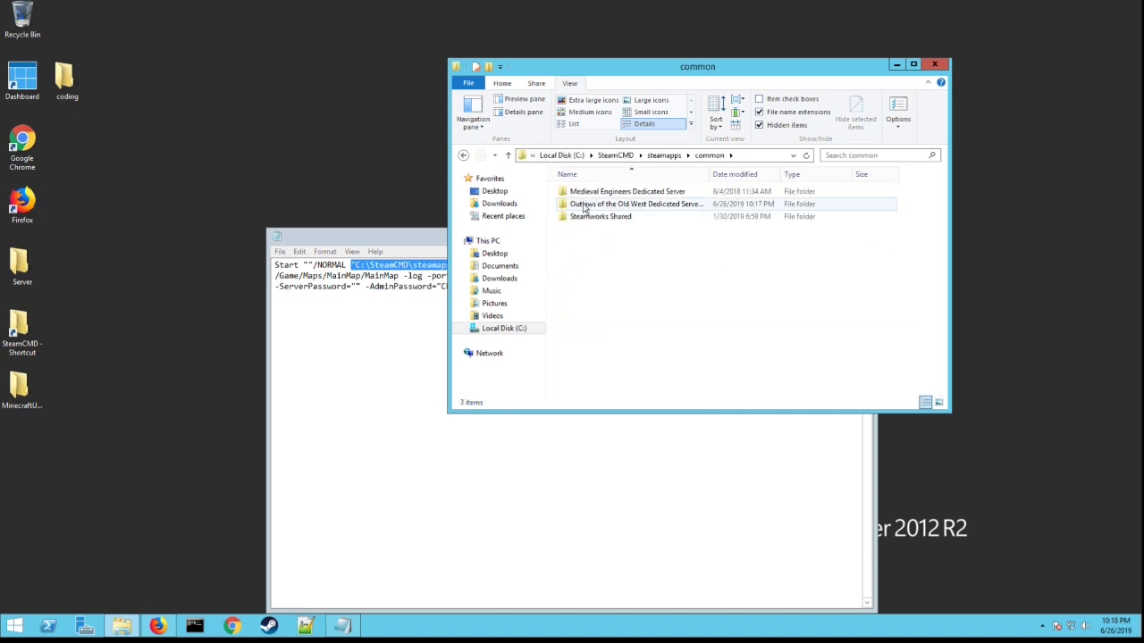
double_click(637, 204)
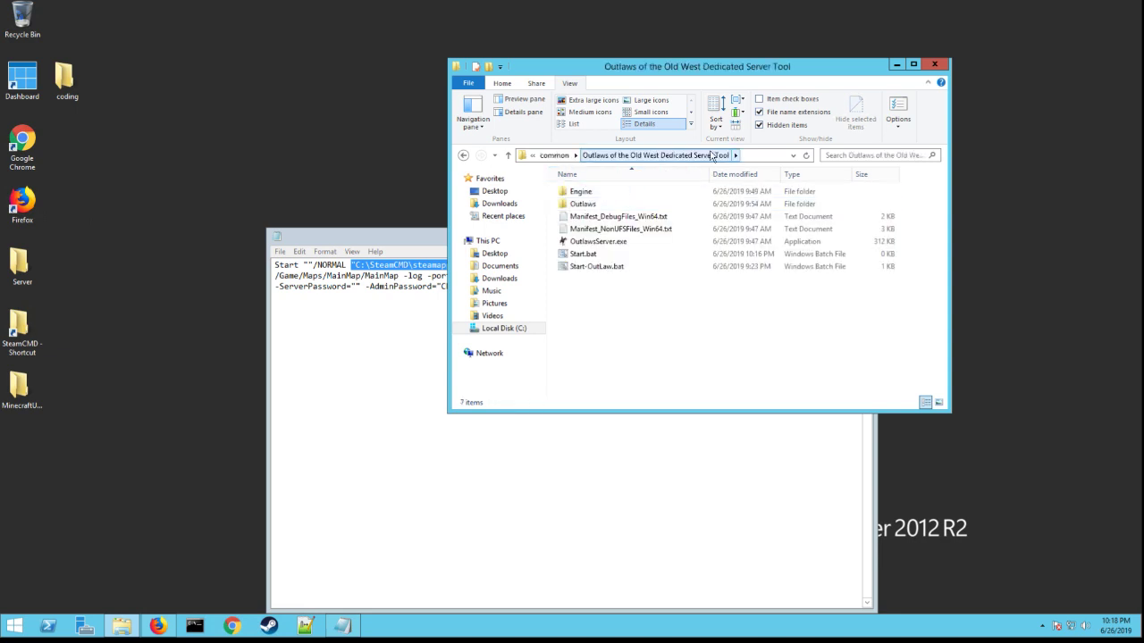
left_click(657, 155)
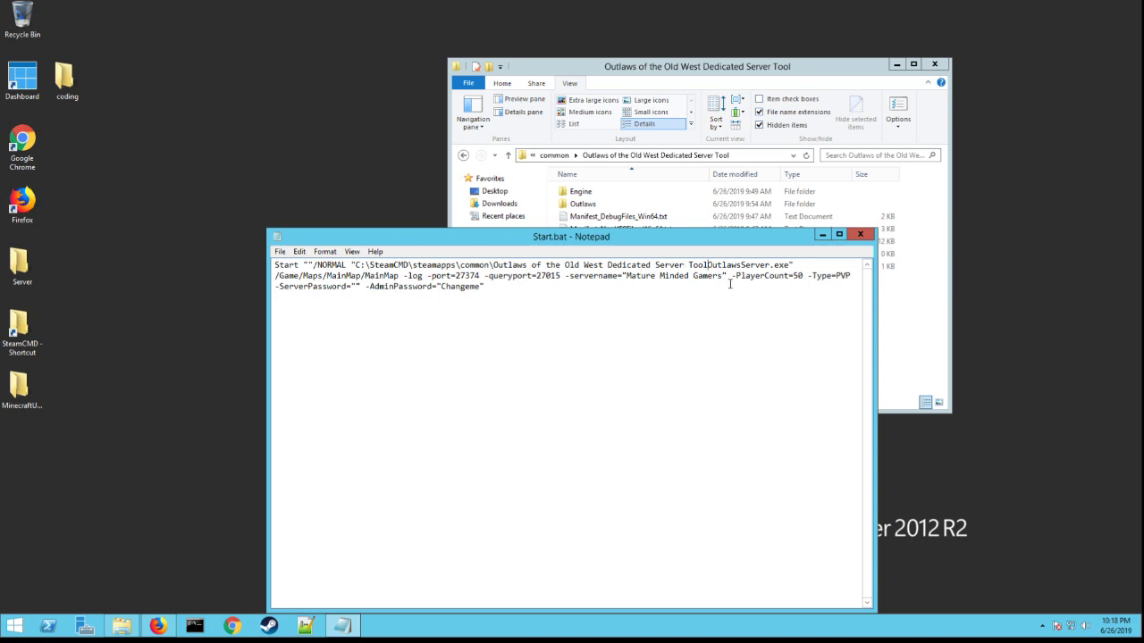
double_click(773, 264)
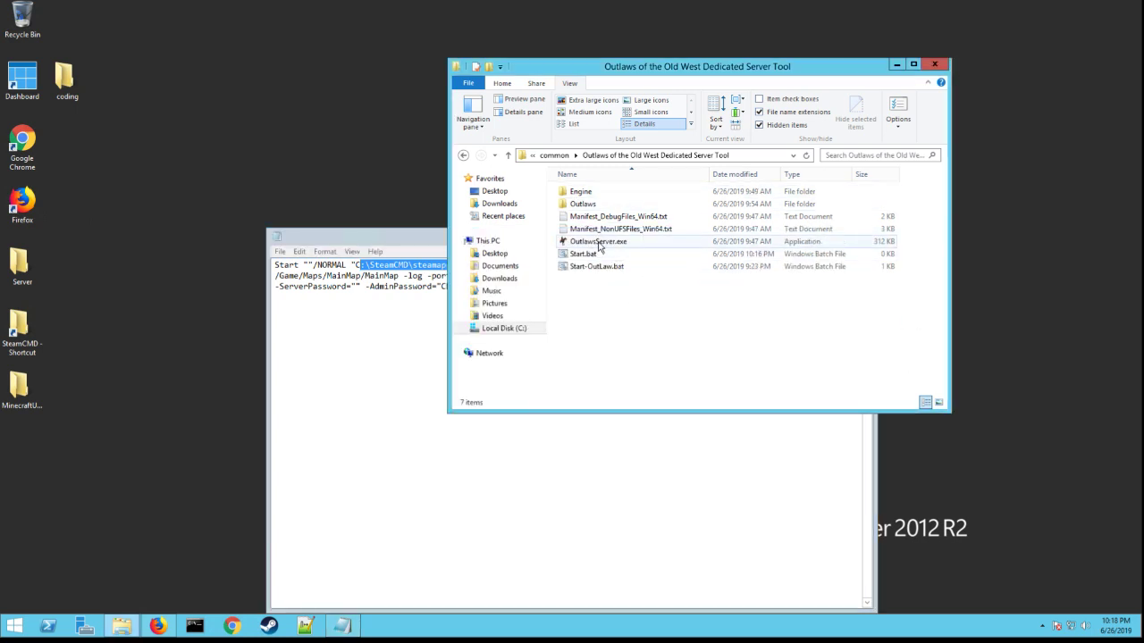
mouse_move(597, 241)
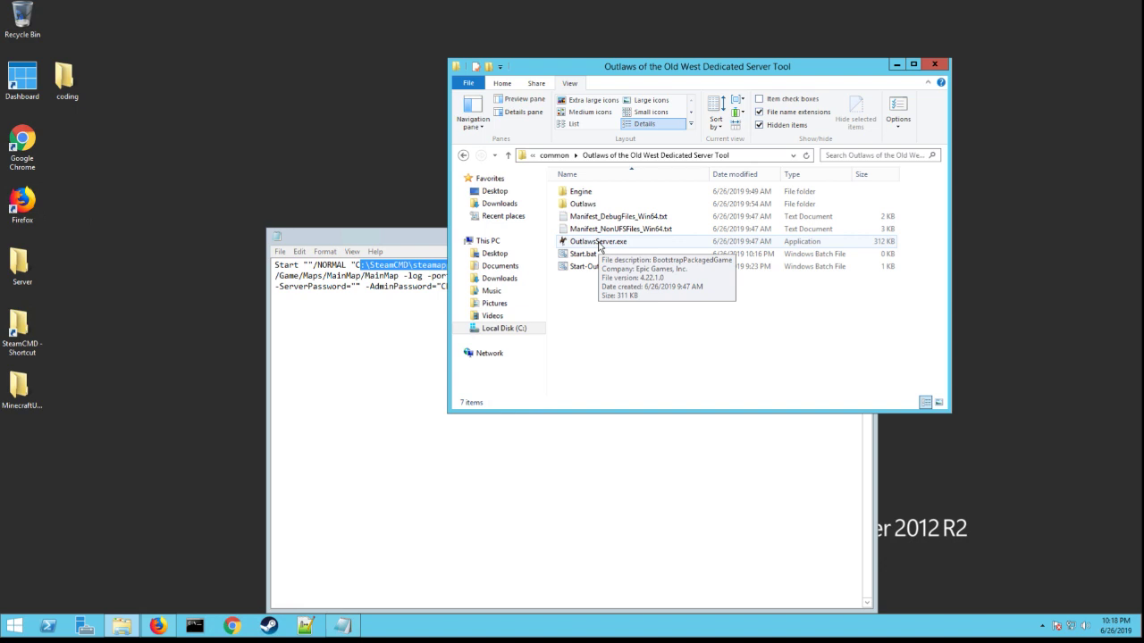
left_click(652, 155)
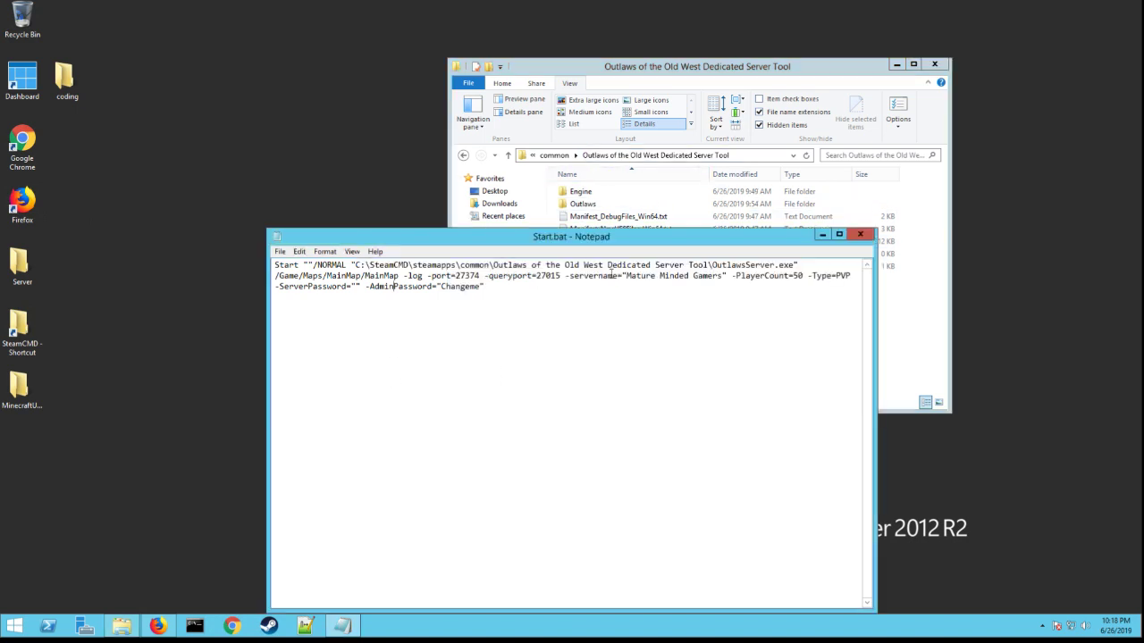
left_click_drag(330, 275, 415, 275)
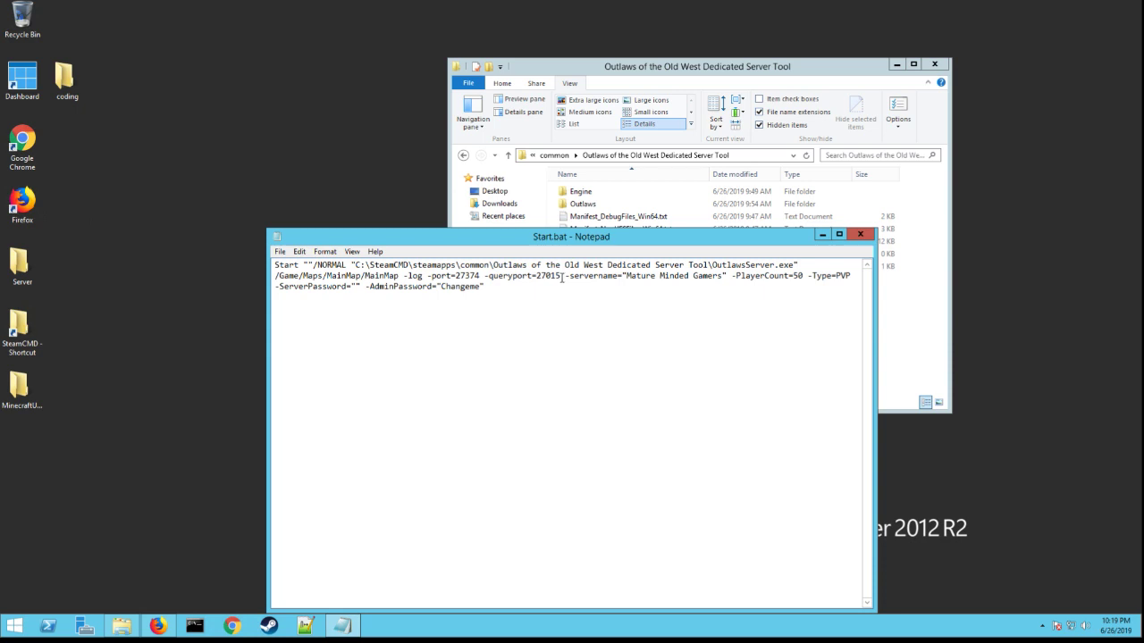
left_click_drag(568, 275, 701, 276)
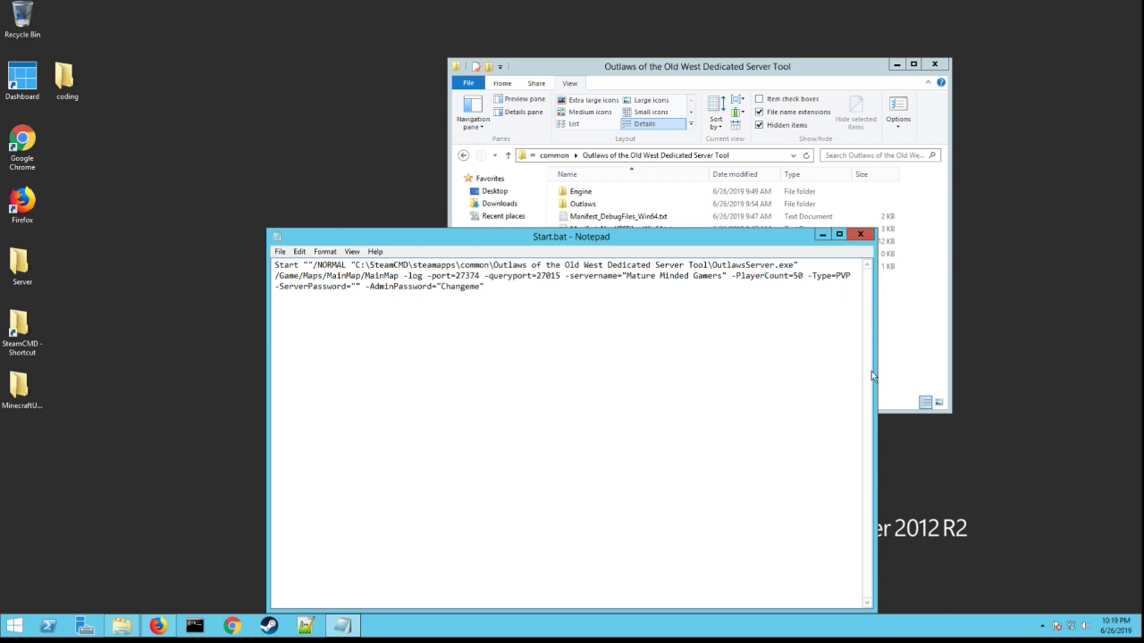
mouse_move(869, 375)
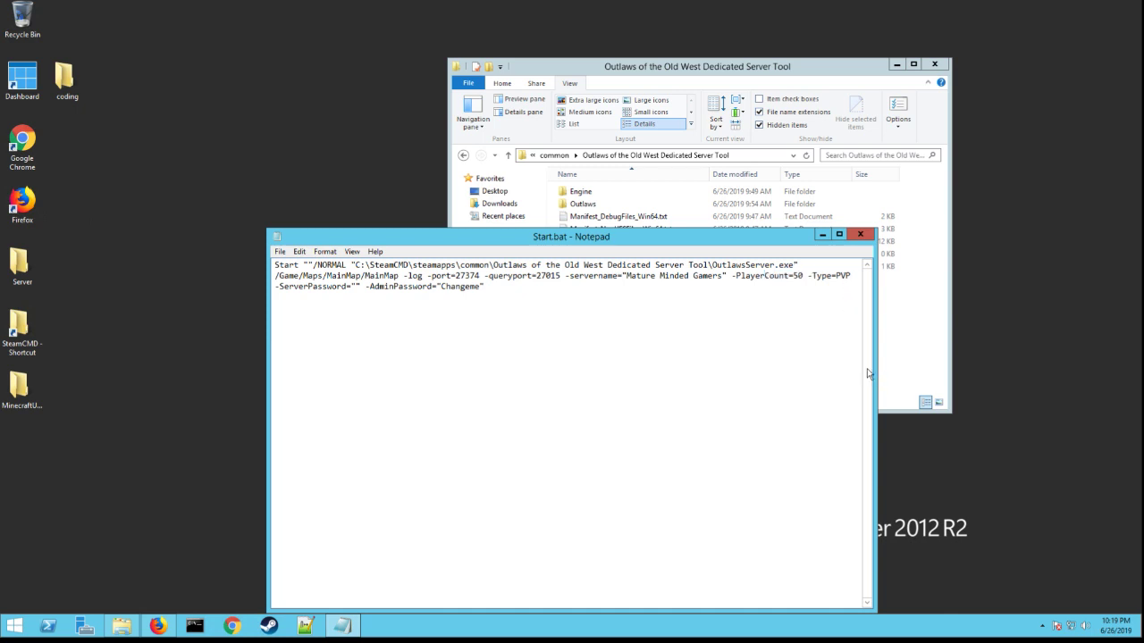
mouse_move(237, 305)
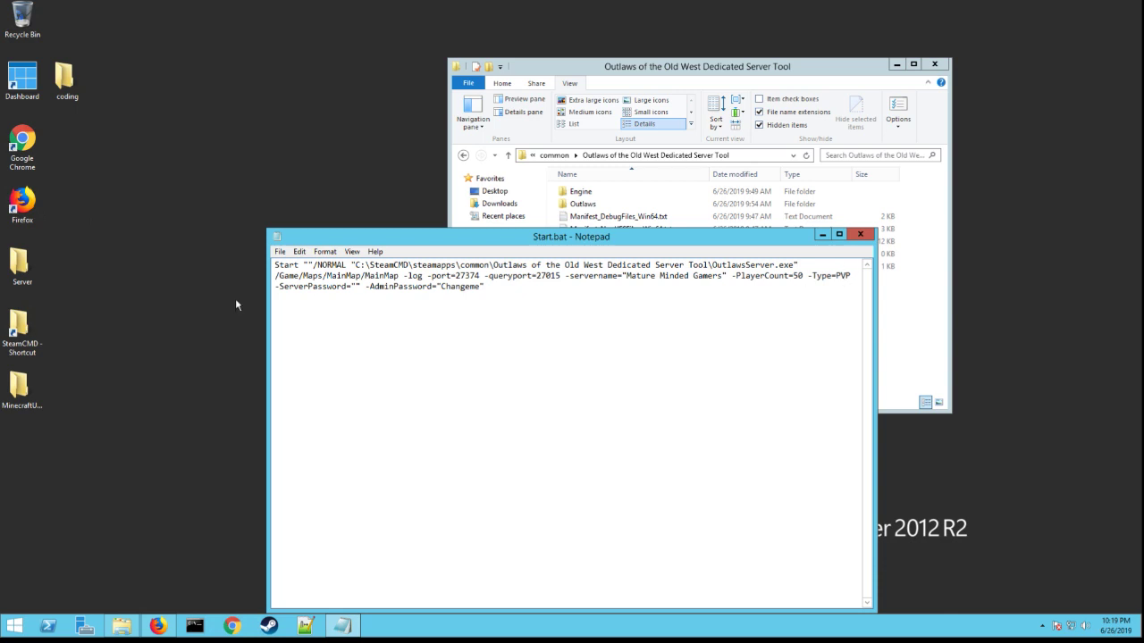
left_click(278, 287)
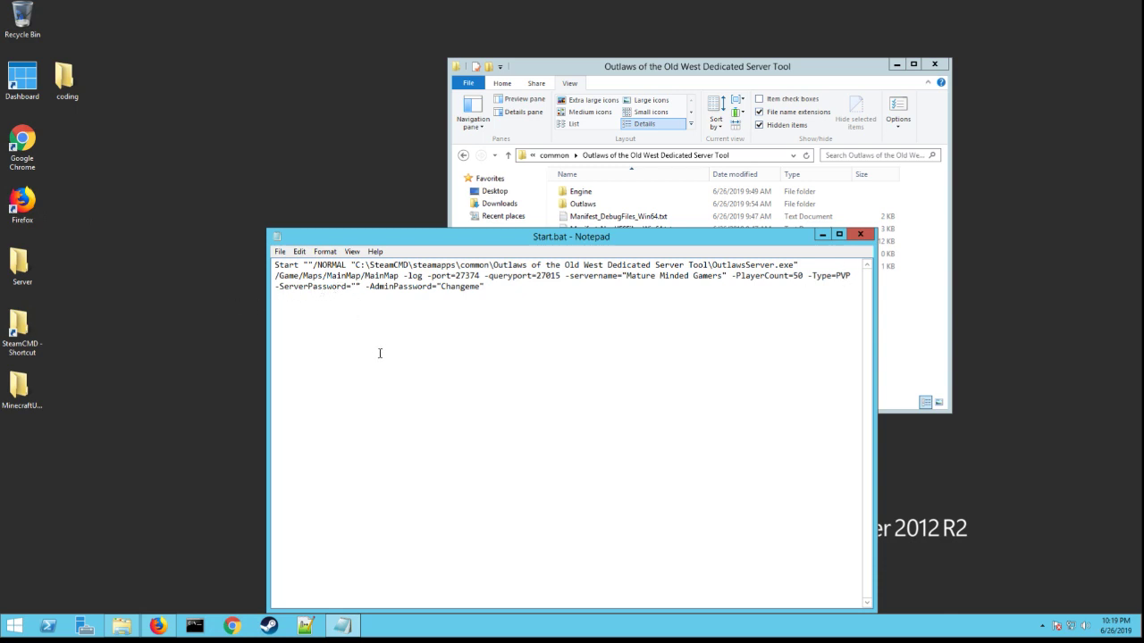
type("password")
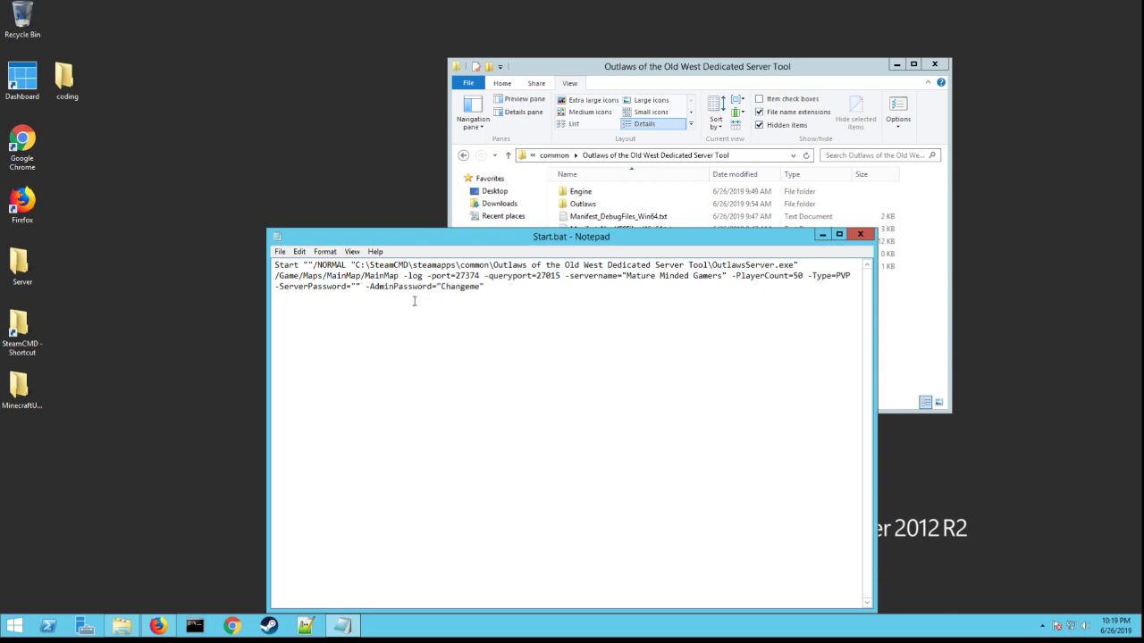
double_click(460, 287)
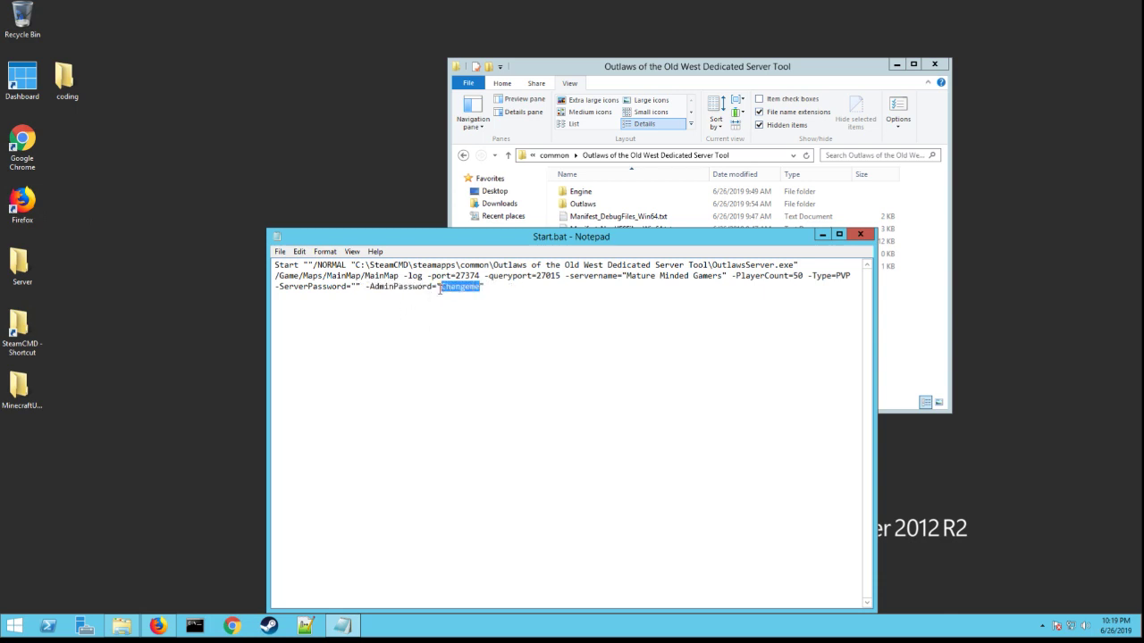
left_click(516, 287)
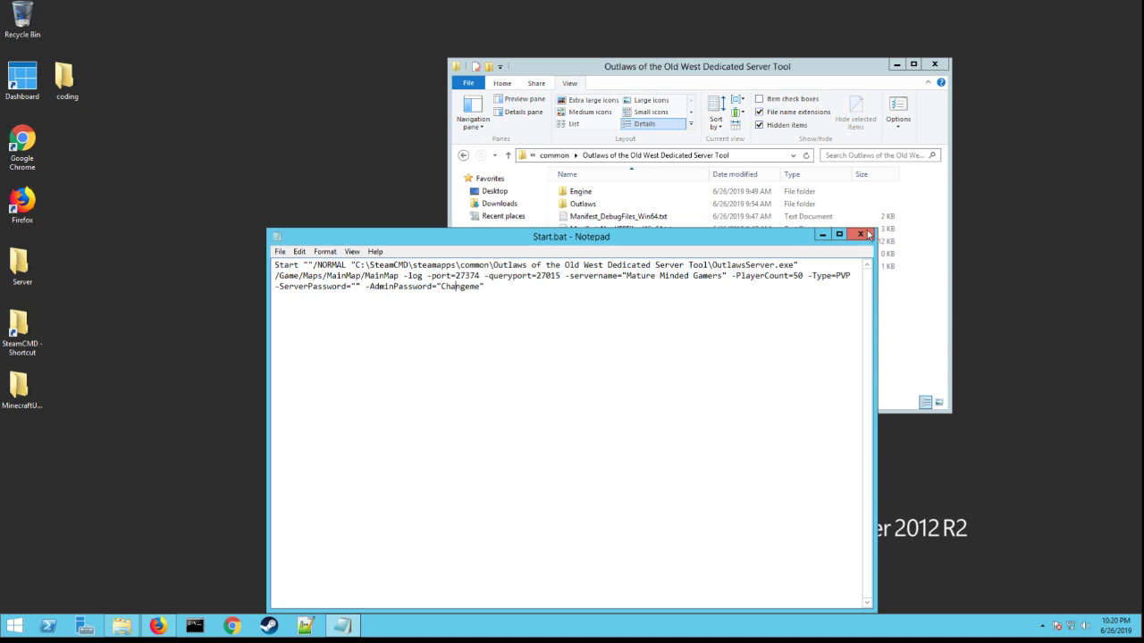
- Close Notepad and run Start-OutLaw.bat to start the server console loading MainMap
left_click(866, 234)
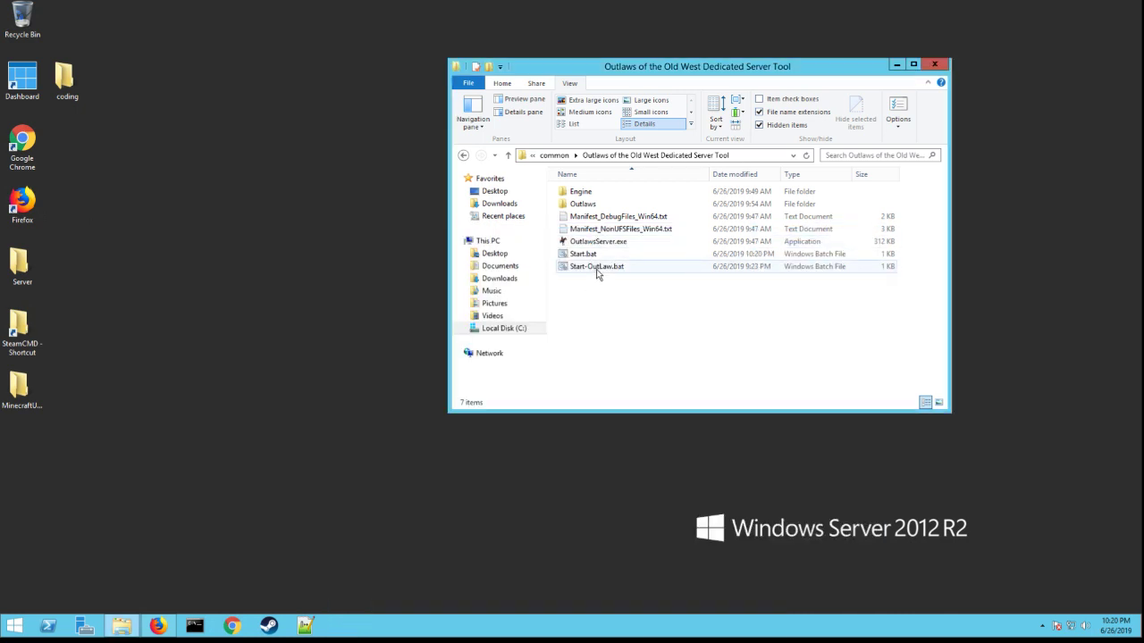
left_click(596, 266)
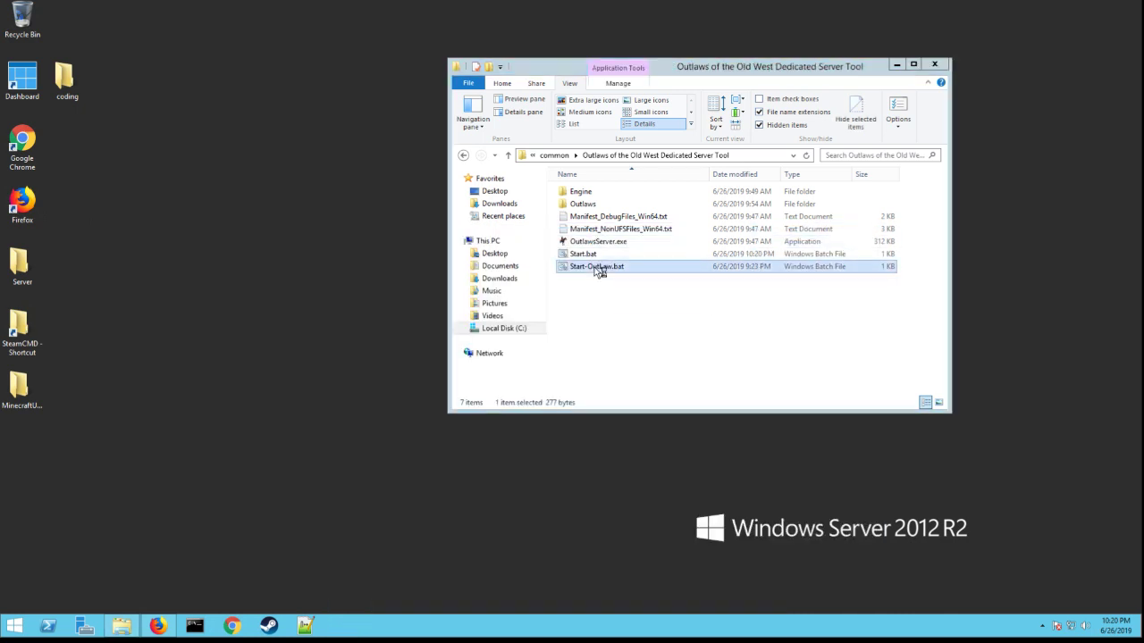
double_click(596, 266)
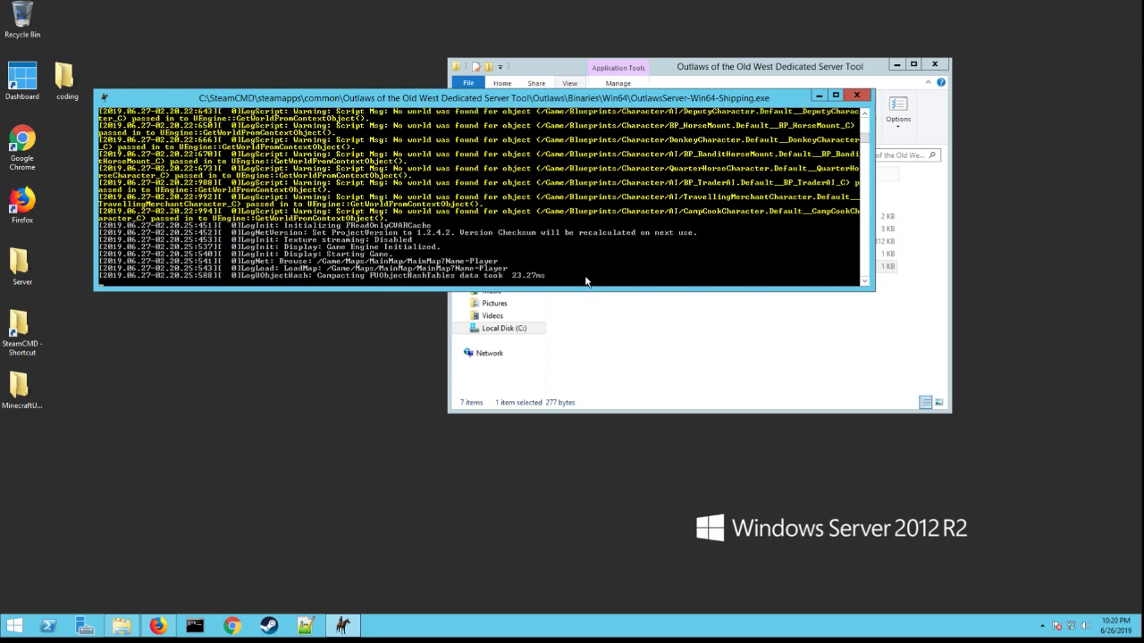
mouse_move(559, 289)
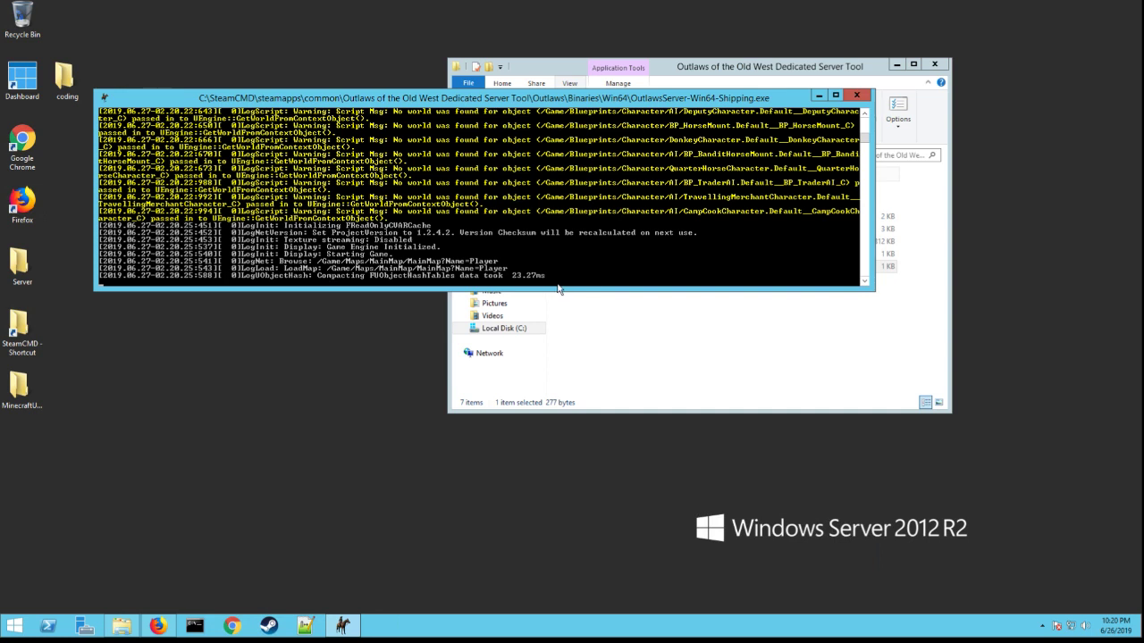
mouse_move(554, 279)
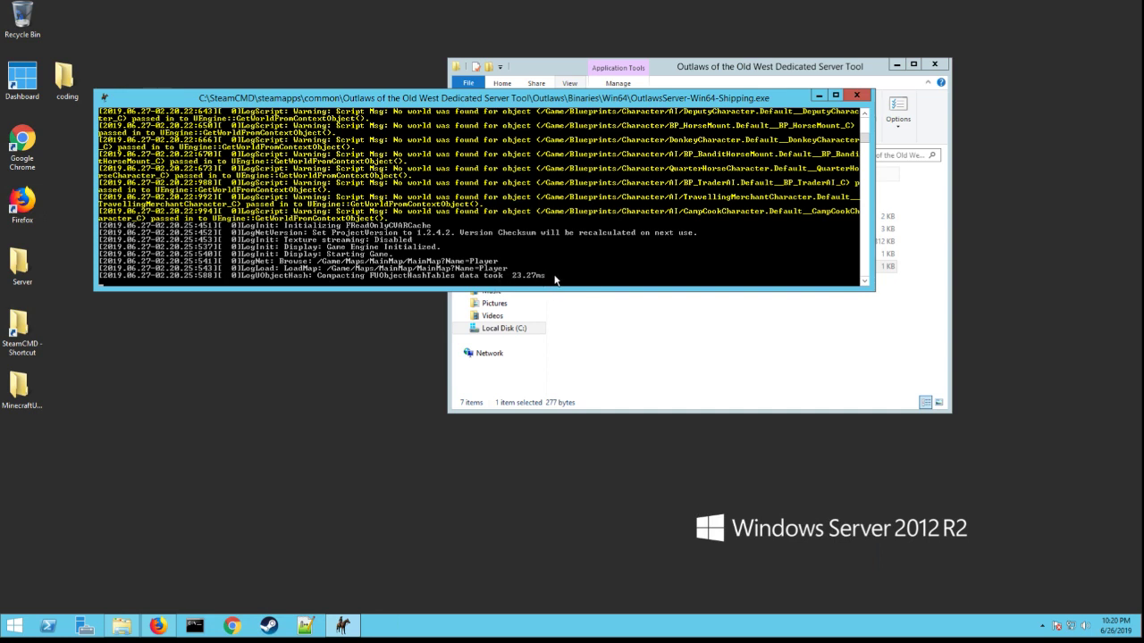
mouse_move(501, 290)
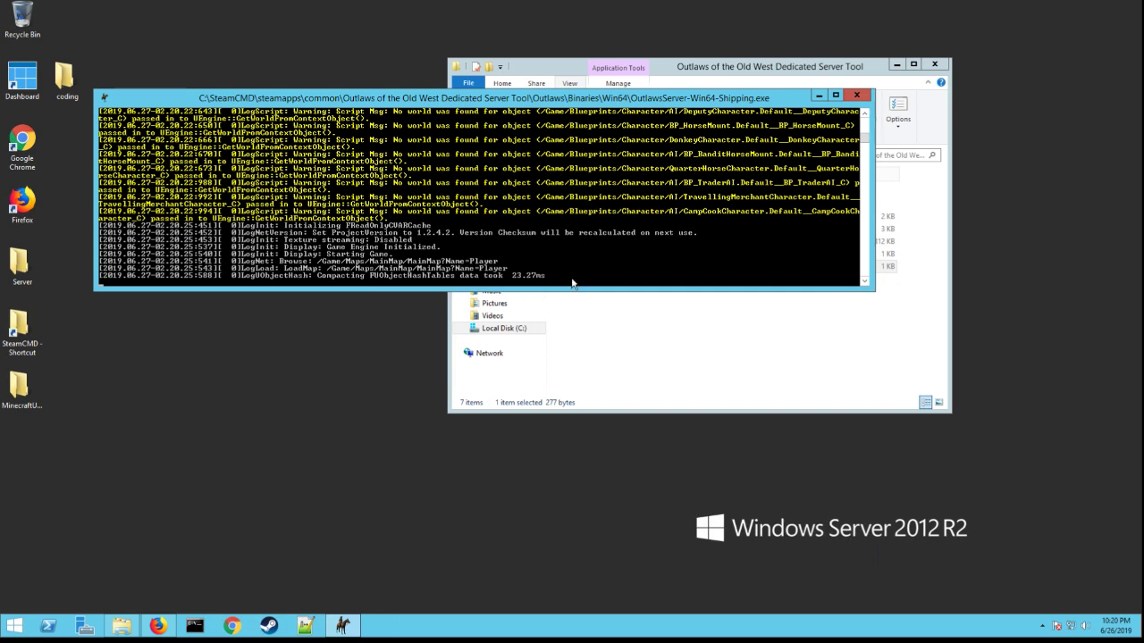
mouse_move(608, 278)
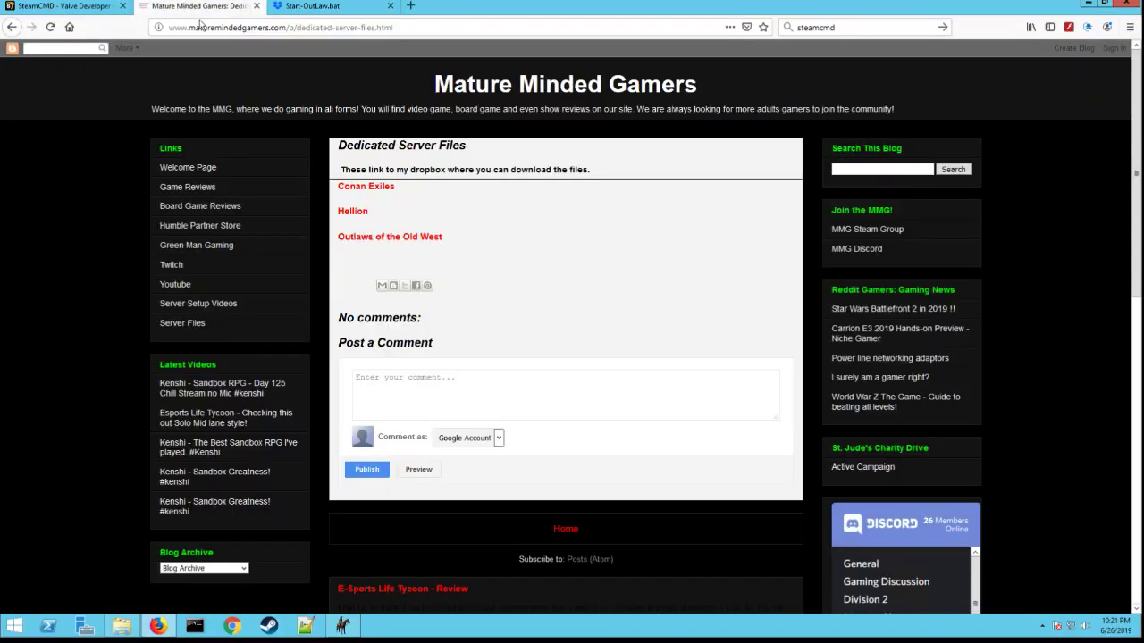
mouse_move(122, 295)
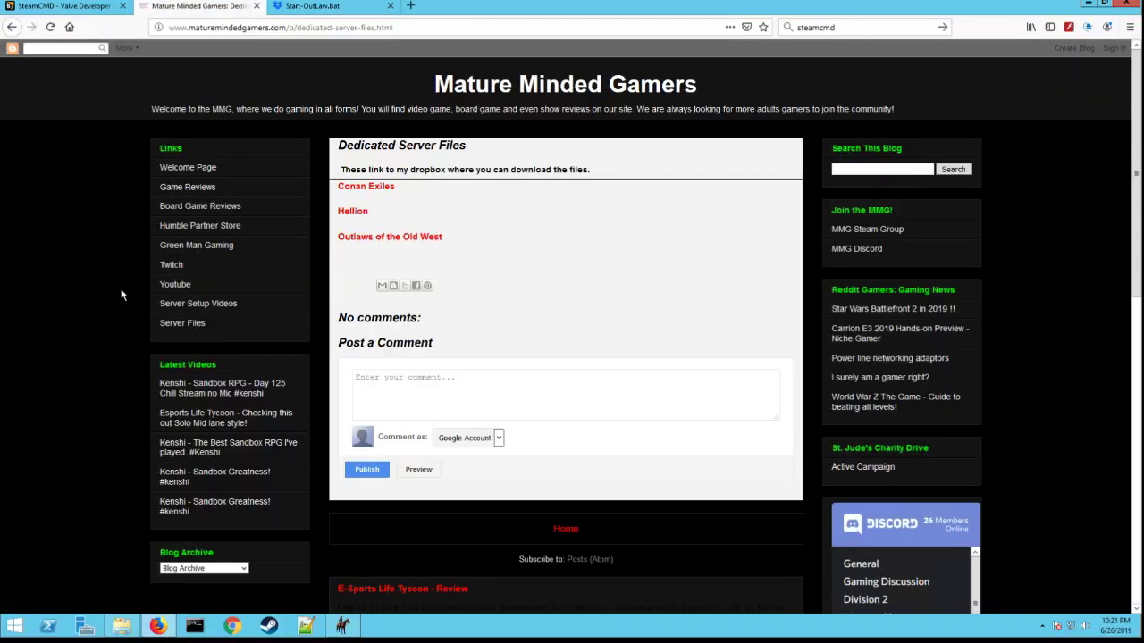
mouse_move(856, 249)
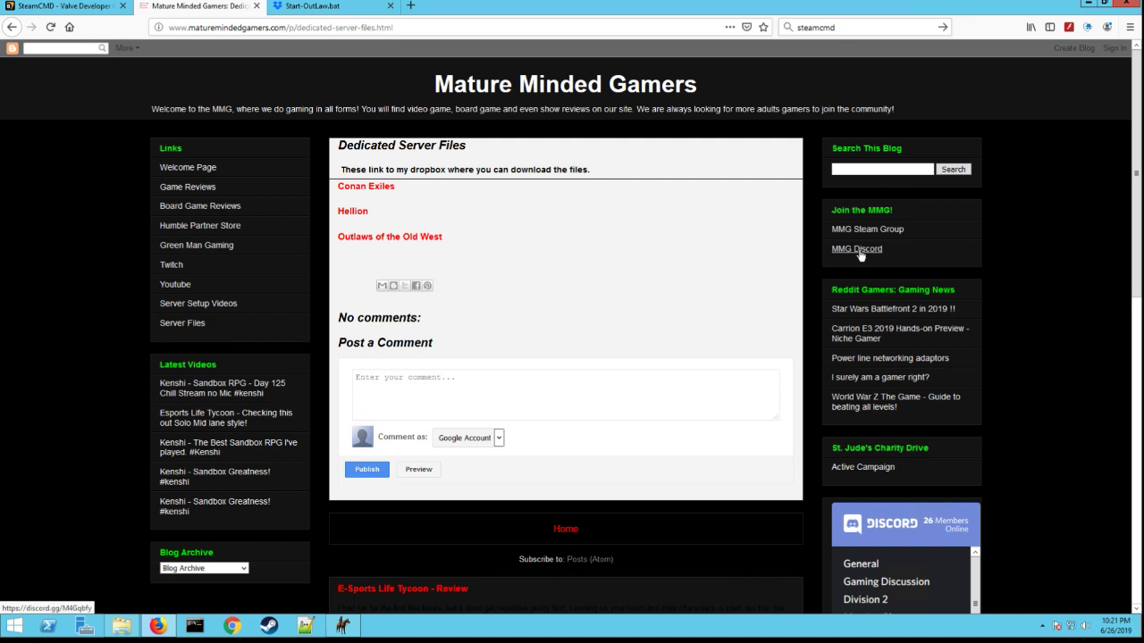